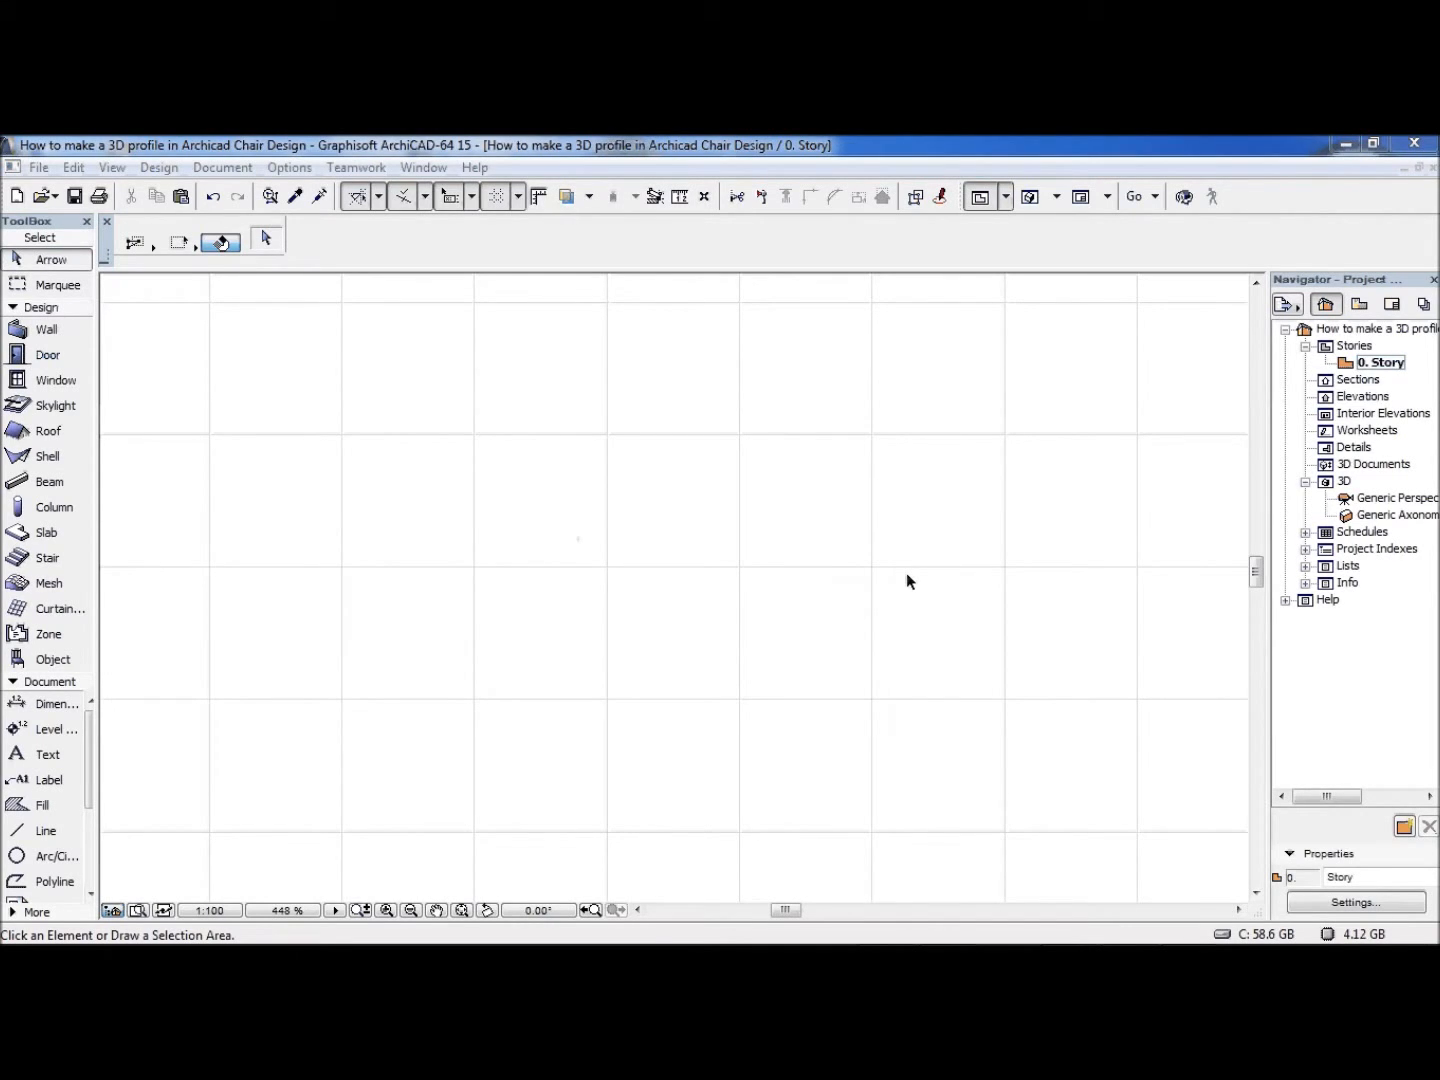
{"action": "mouse_move", "coordinate": [110, 264]}
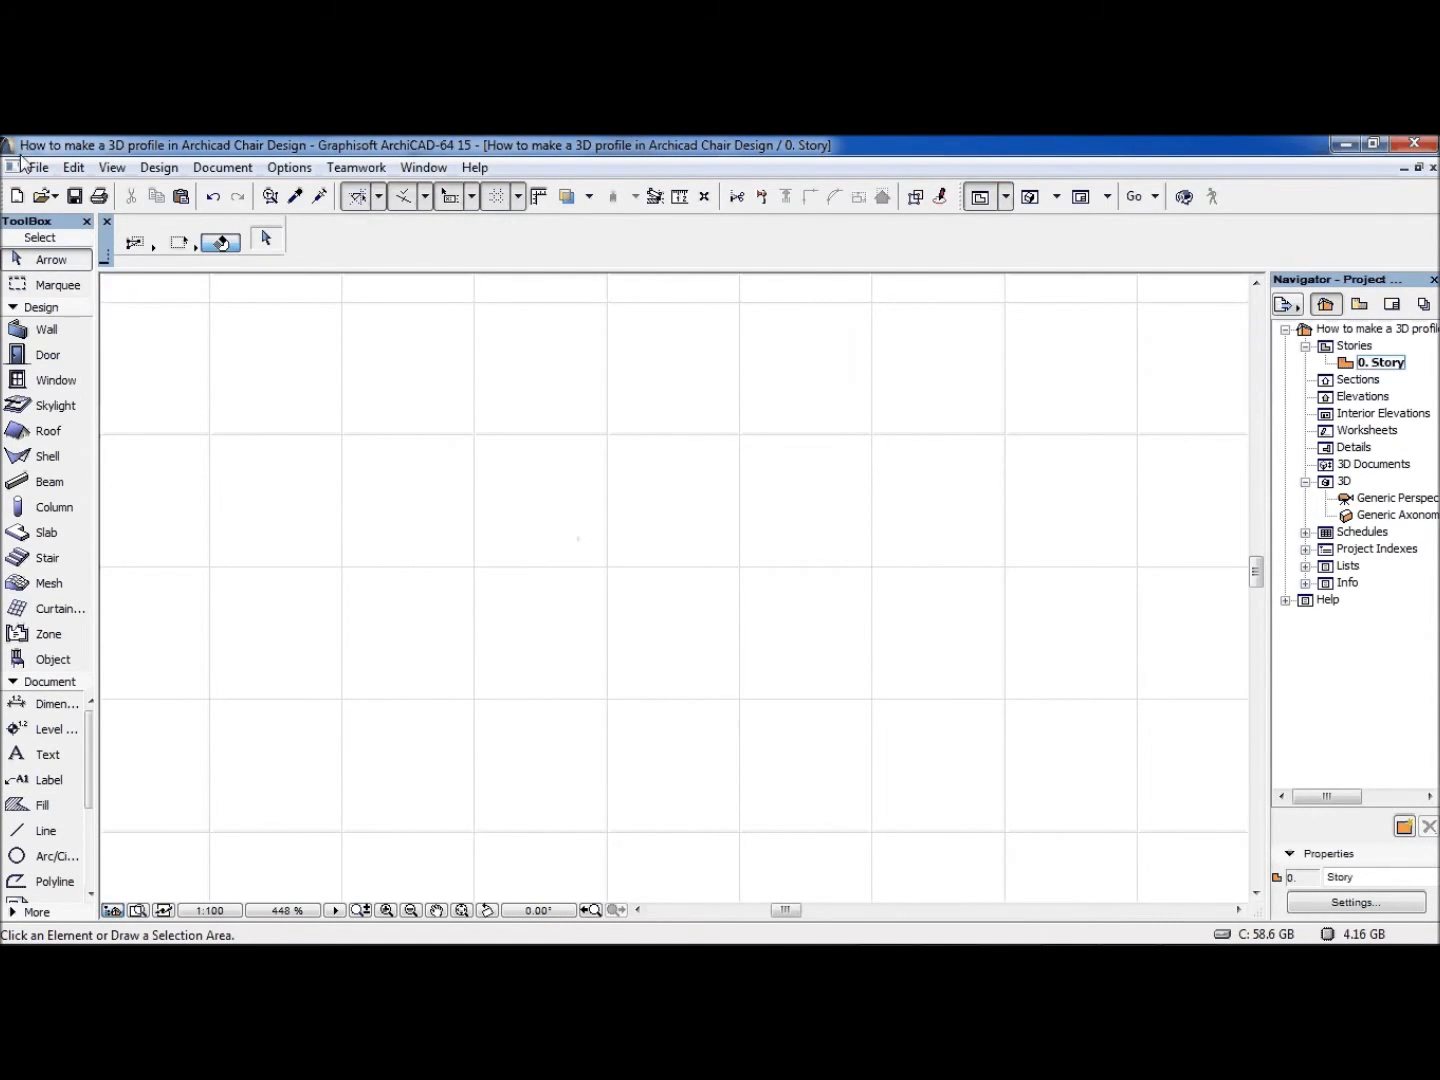
Start creating a new project from the latest settings, then abandon it.
{"action": "left_click", "coordinate": [36, 168]}
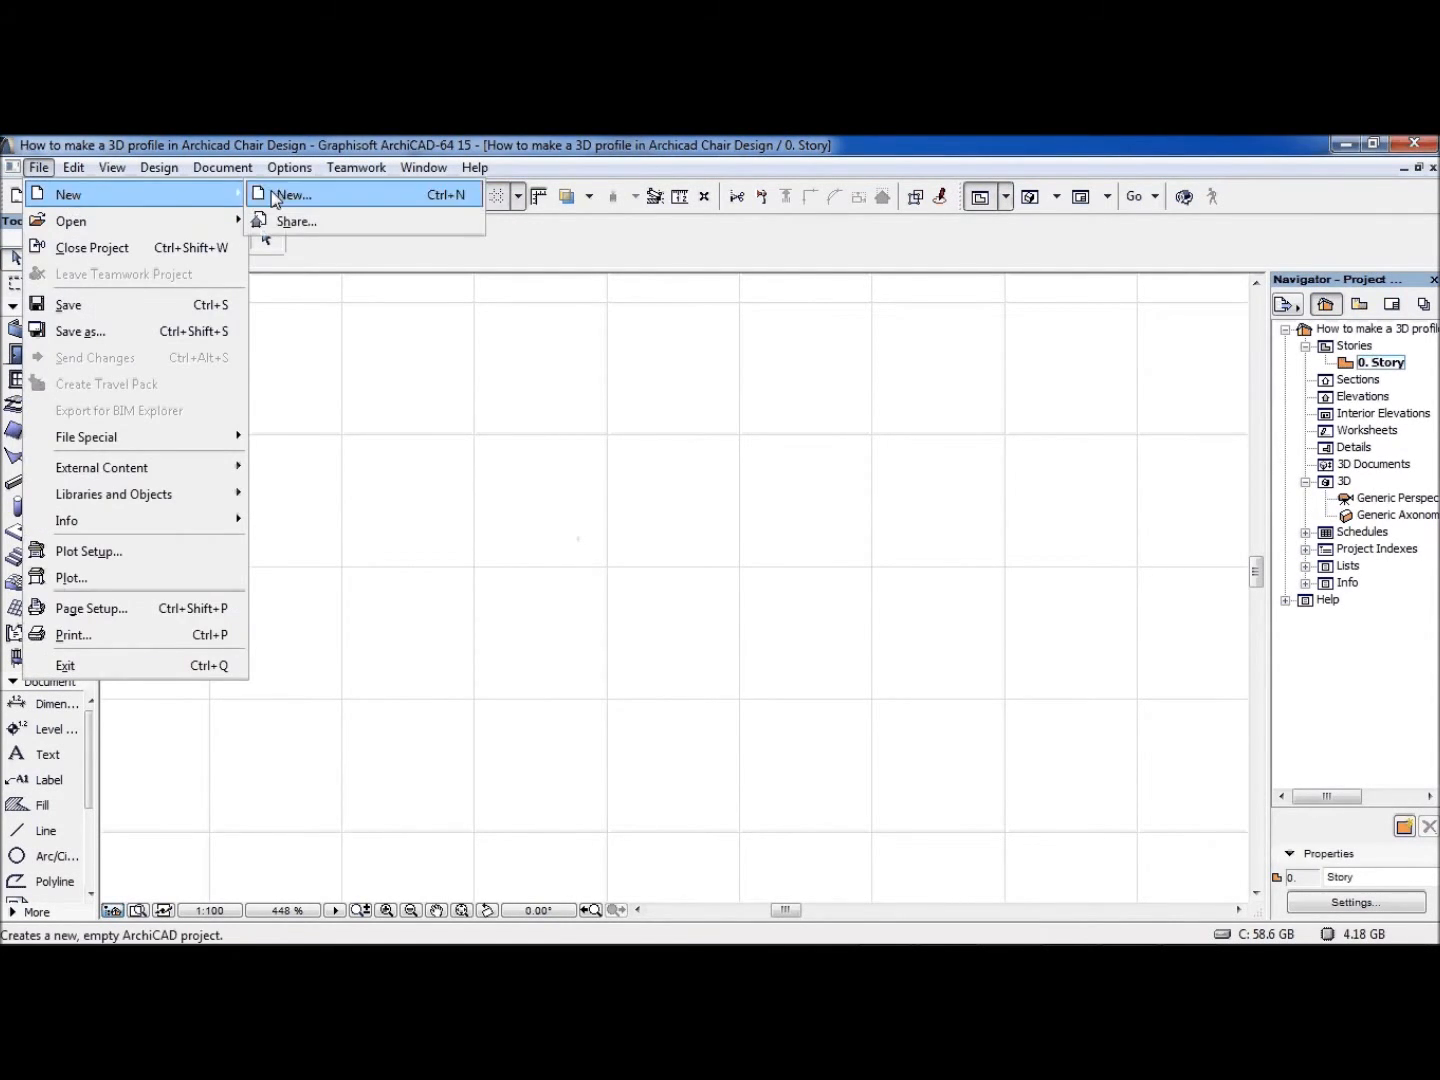
{"action": "left_click", "coordinate": [292, 194]}
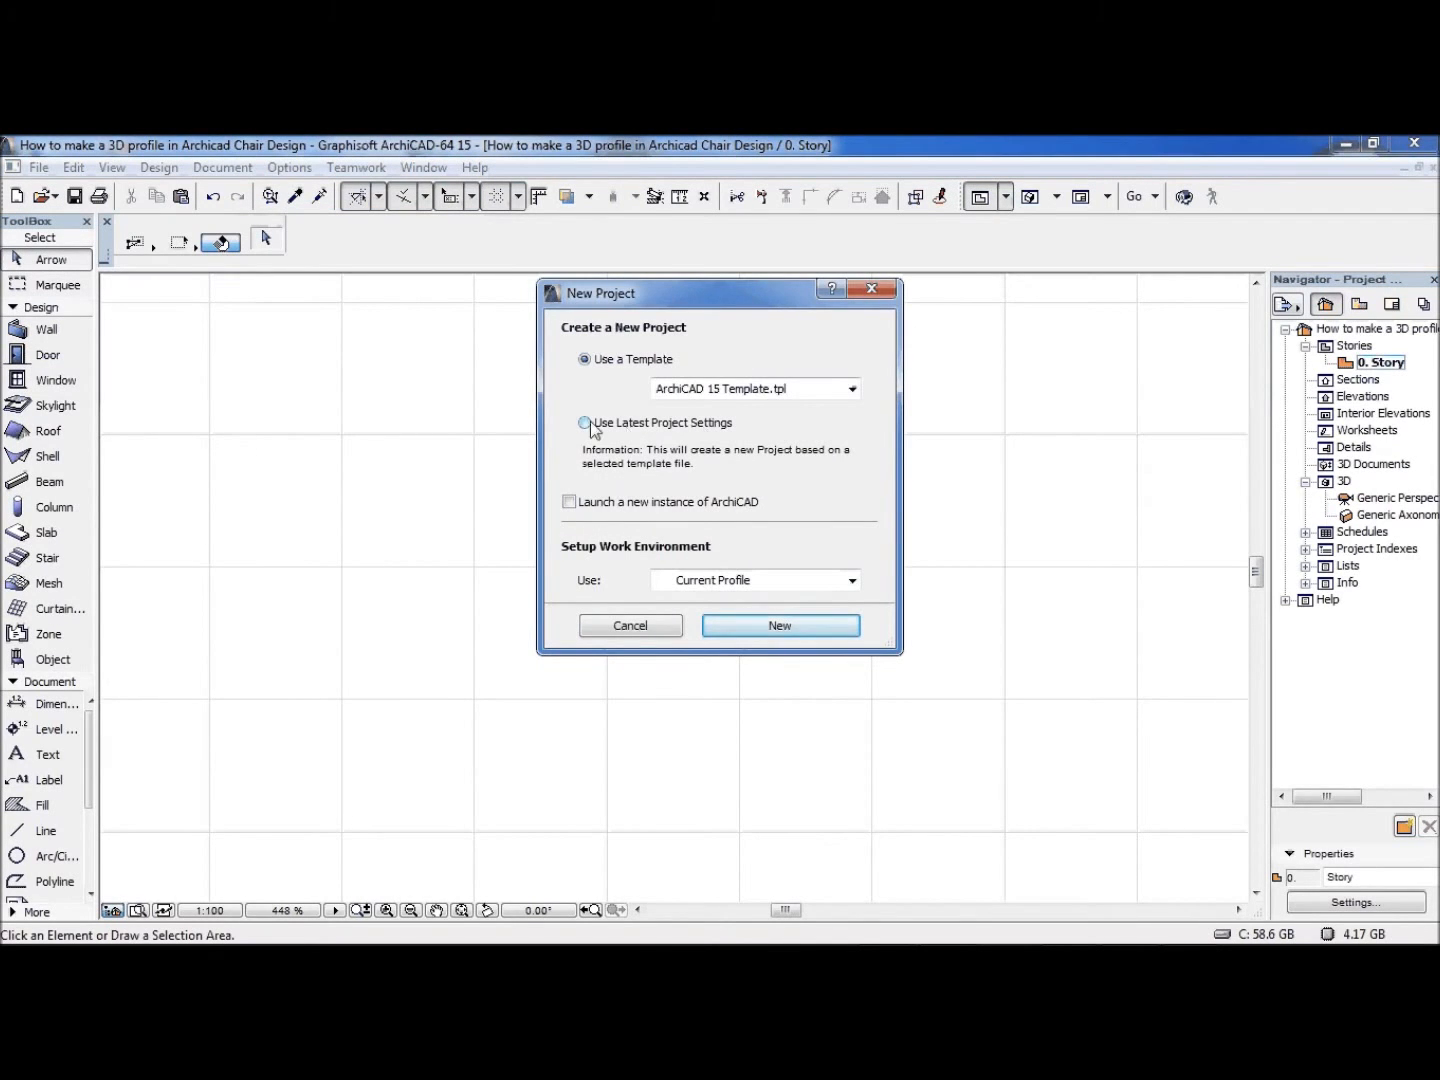
{"action": "left_click", "coordinate": [584, 422]}
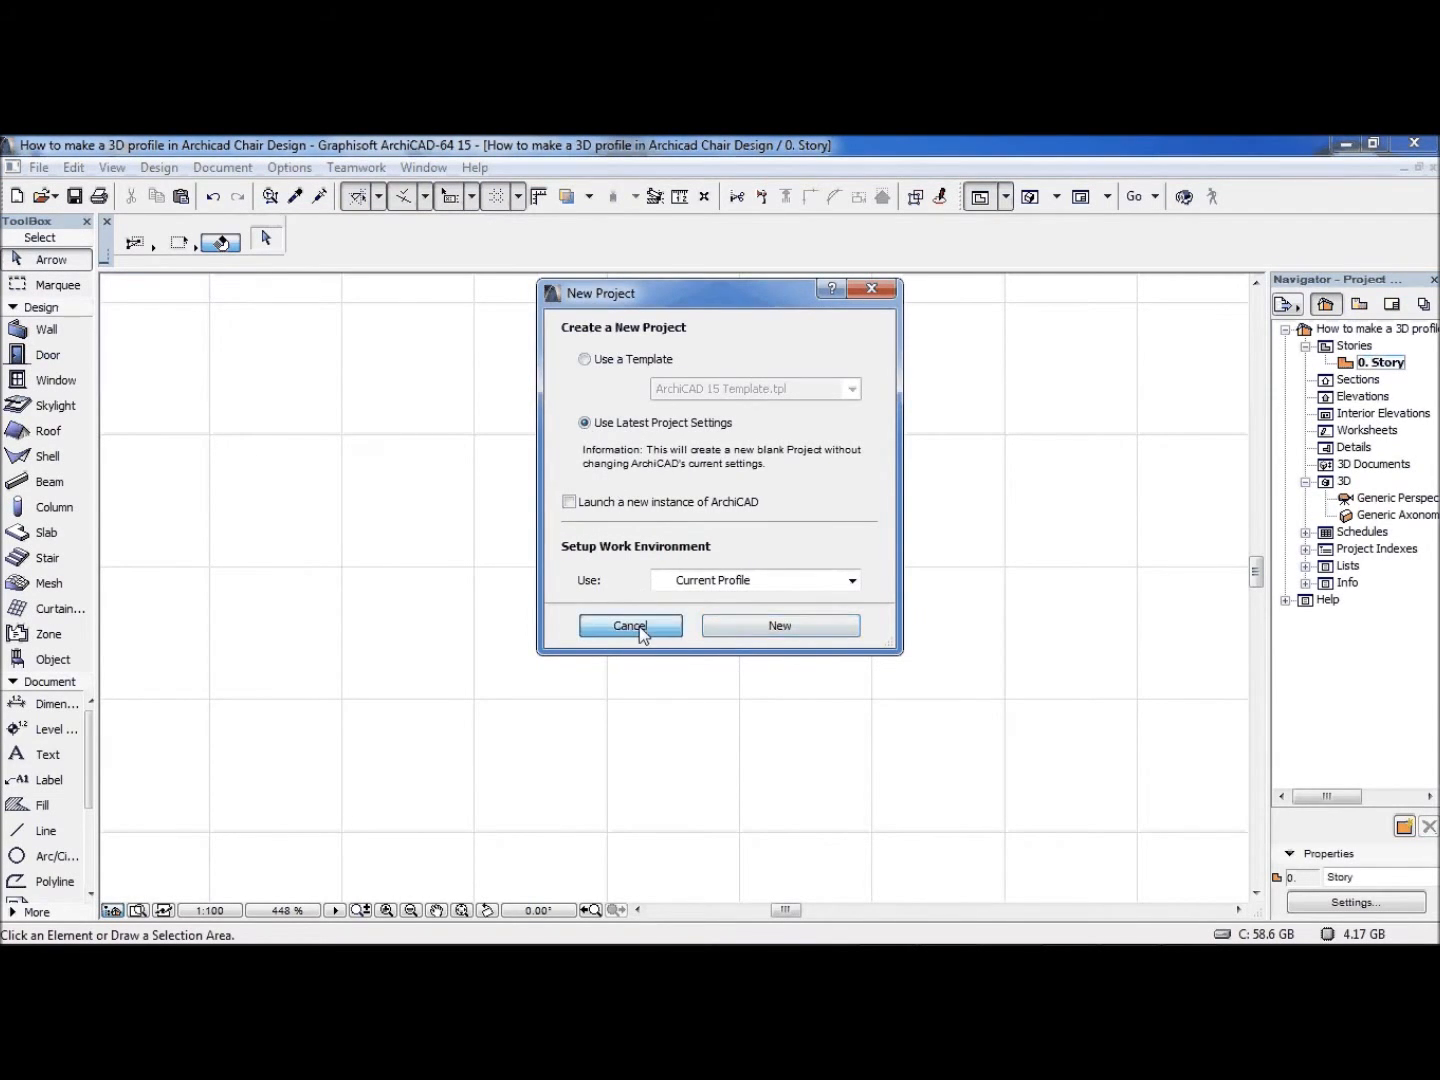
{"action": "left_click", "coordinate": [628, 624]}
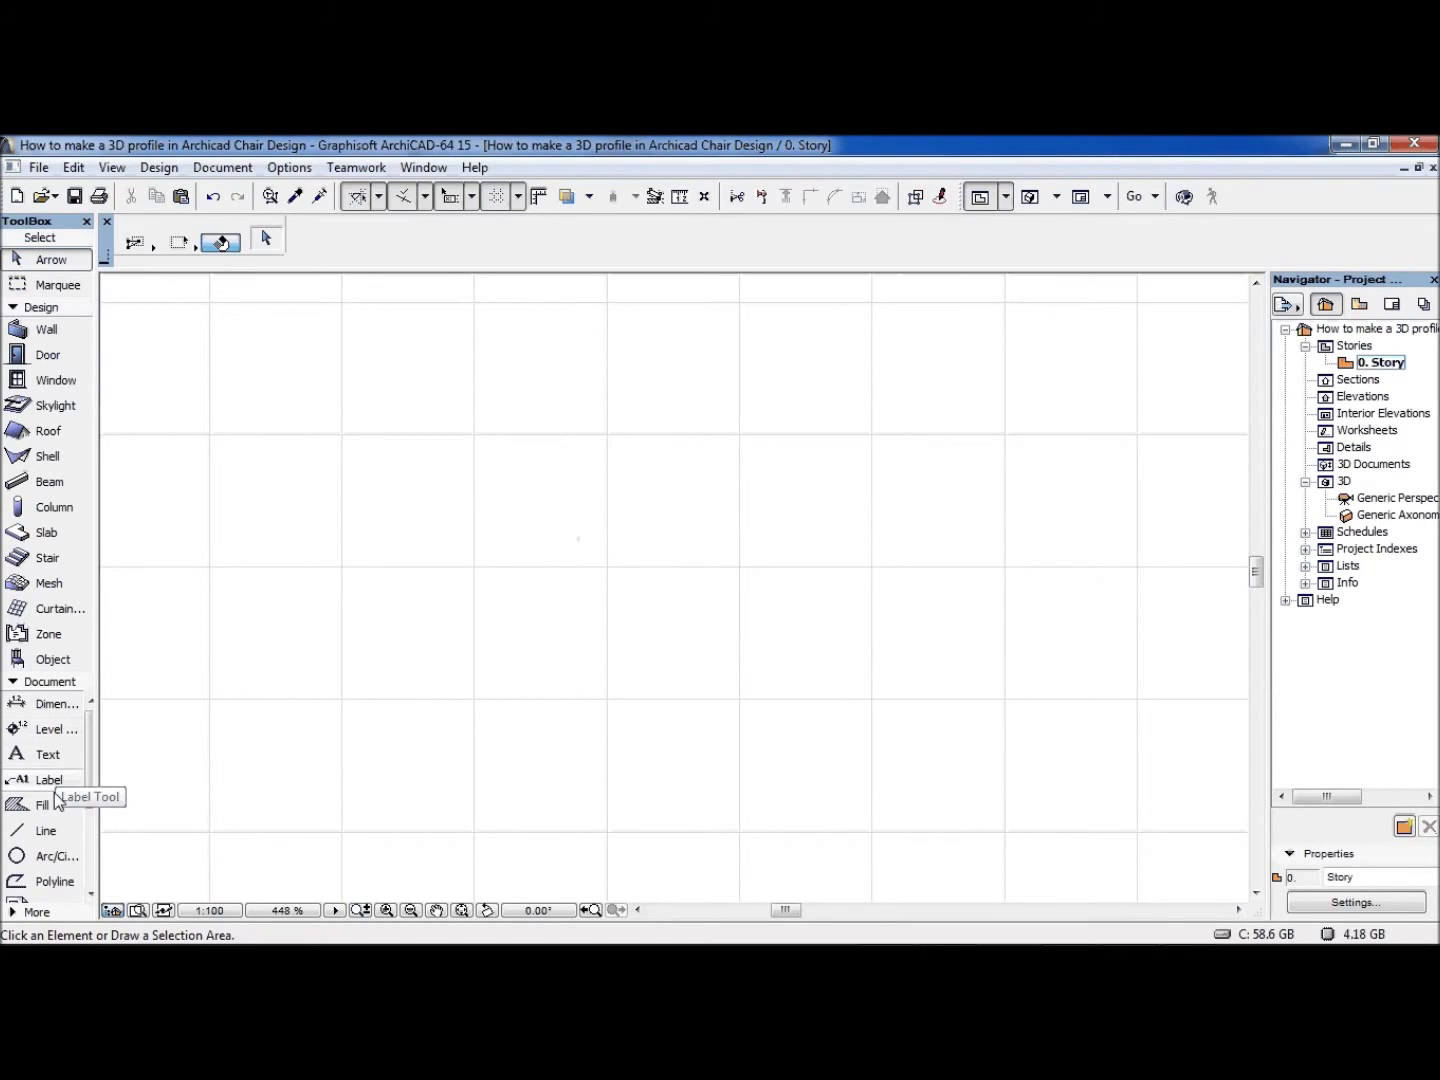
With the Fill tool, begin the chair outline at a leg's foot and place the leg top 180 up.
{"action": "left_click", "coordinate": [44, 804]}
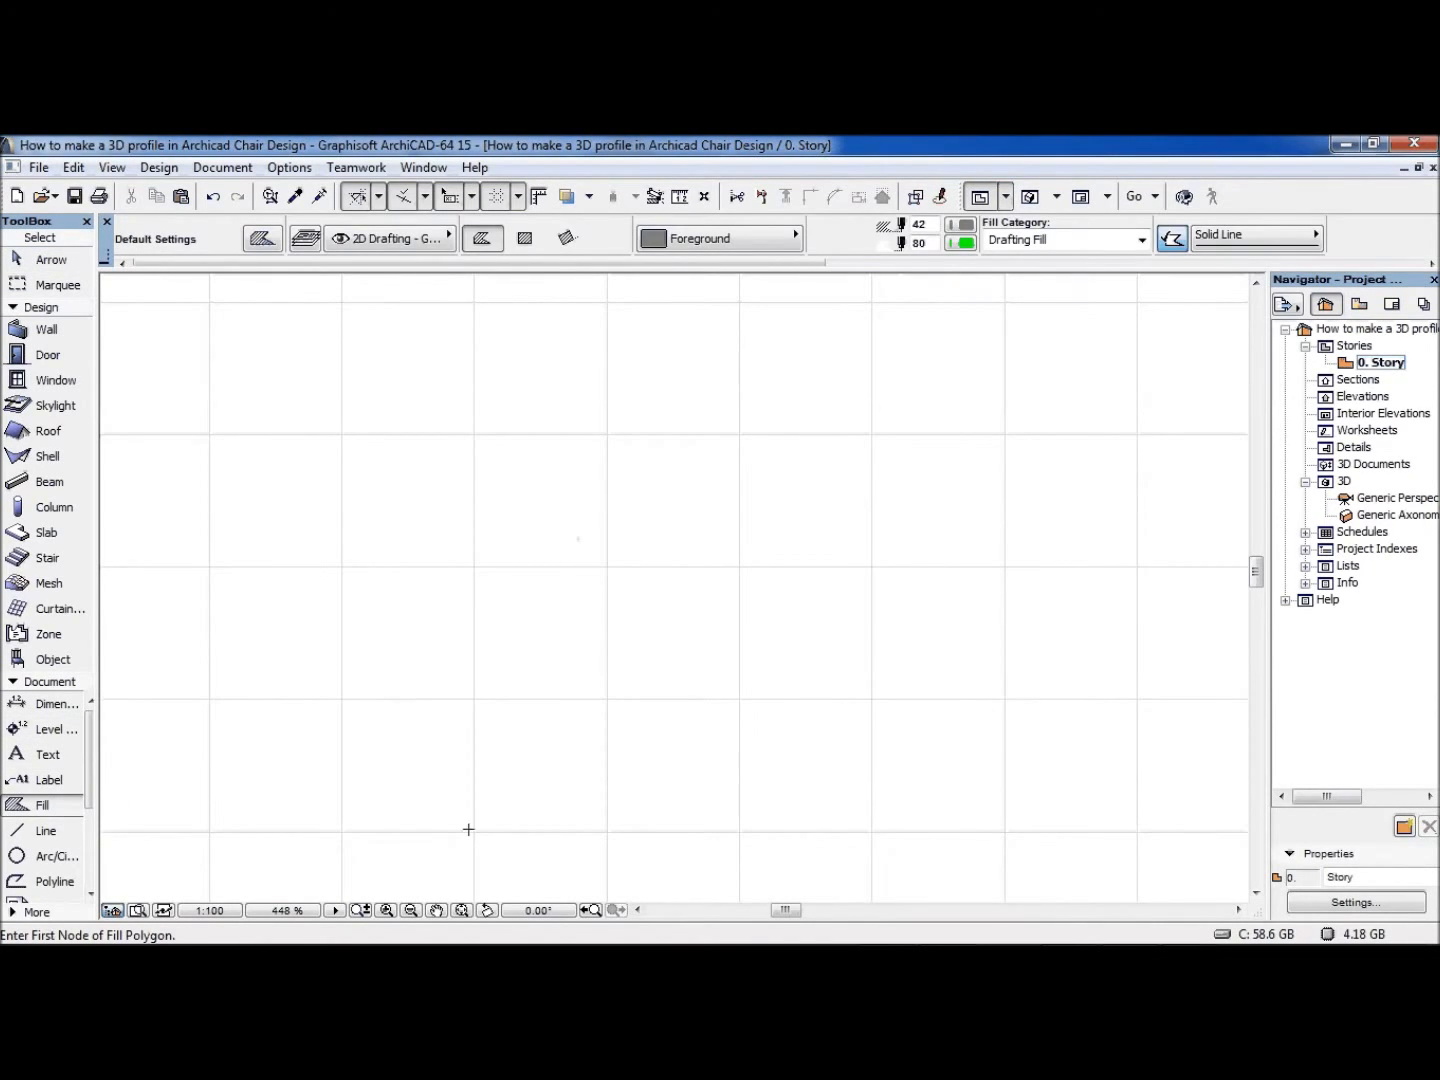
{"action": "left_click", "coordinate": [468, 828]}
{"action": "type", "text": "180"}
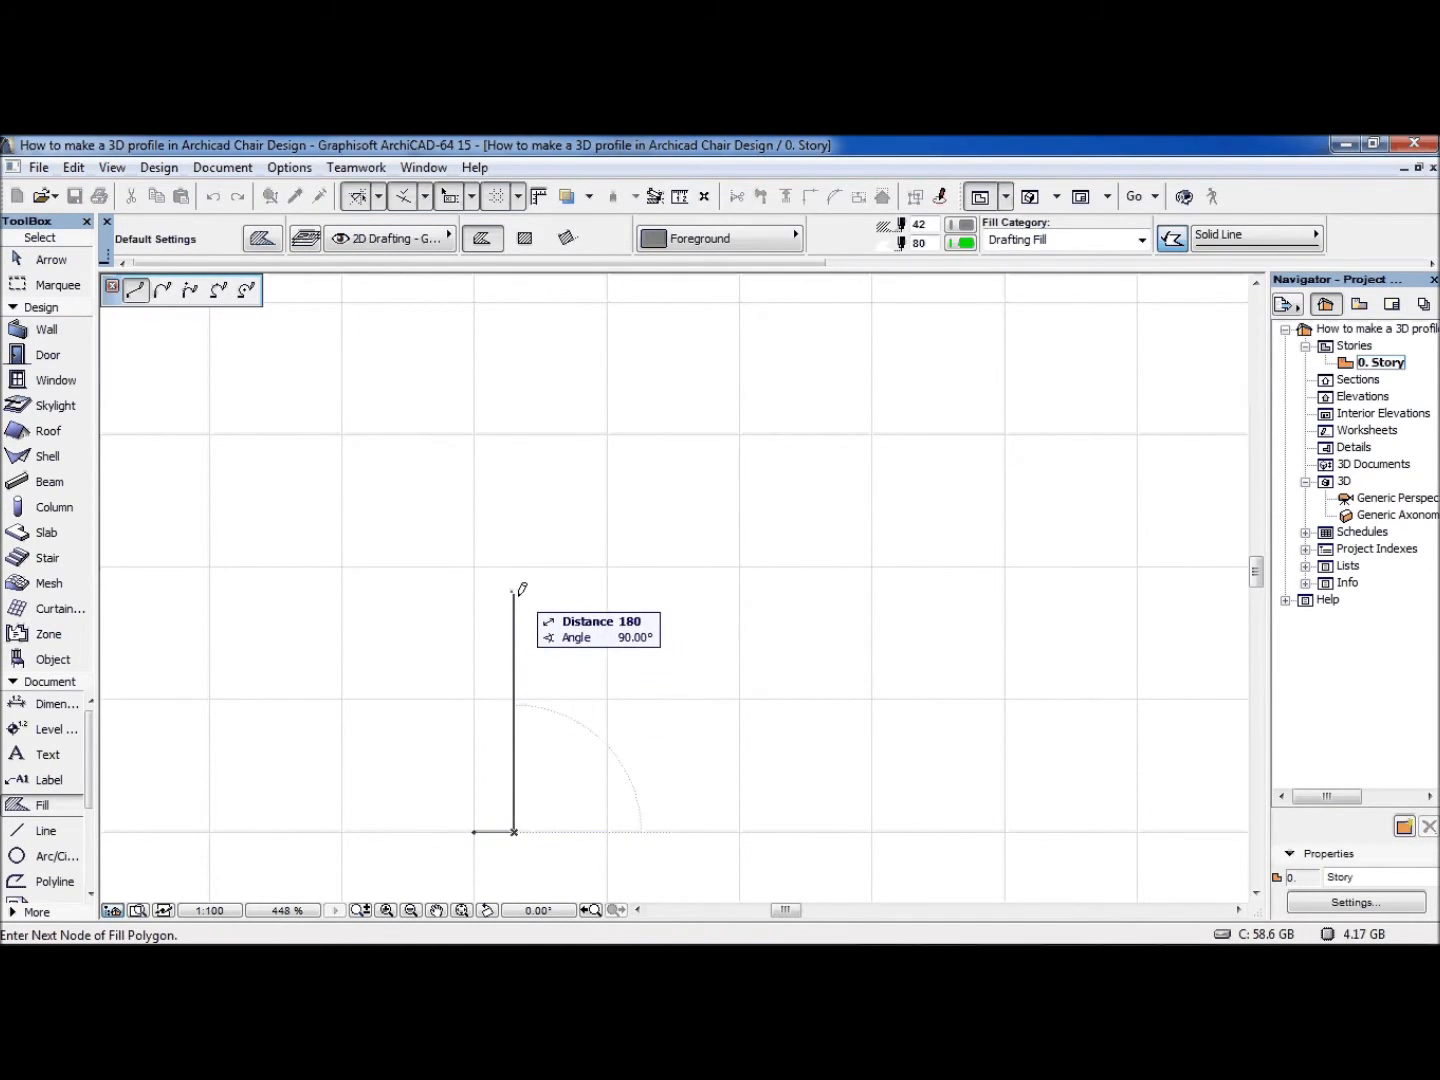
{"action": "left_click", "coordinate": [730, 600]}
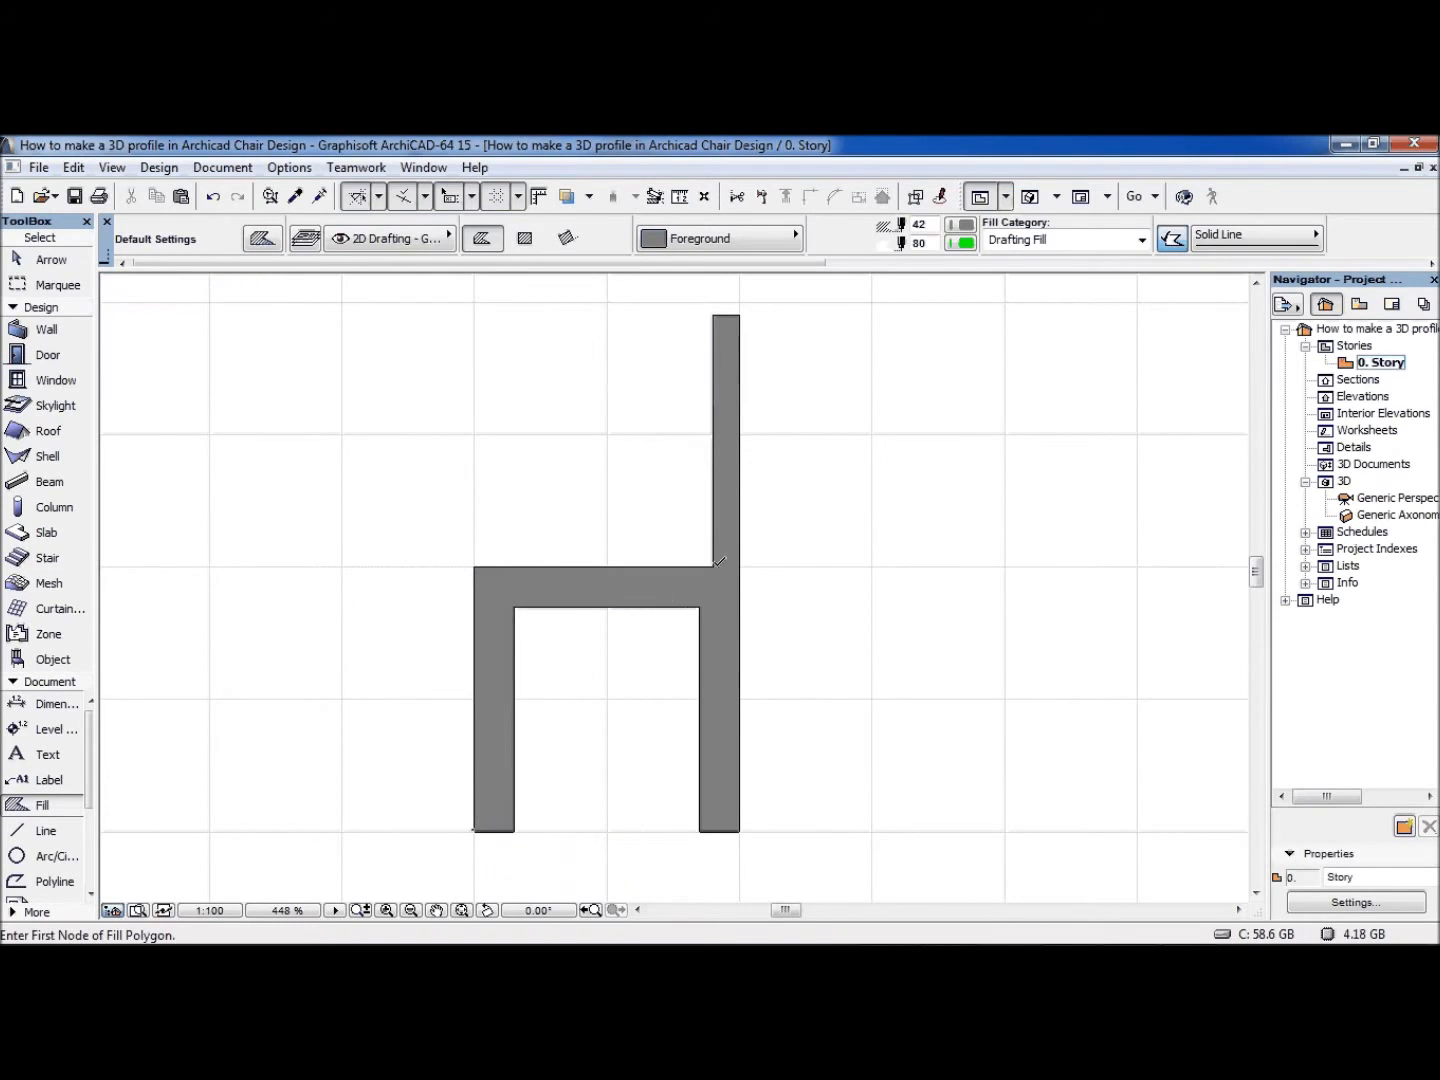
{"action": "mouse_move", "coordinate": [268, 472]}
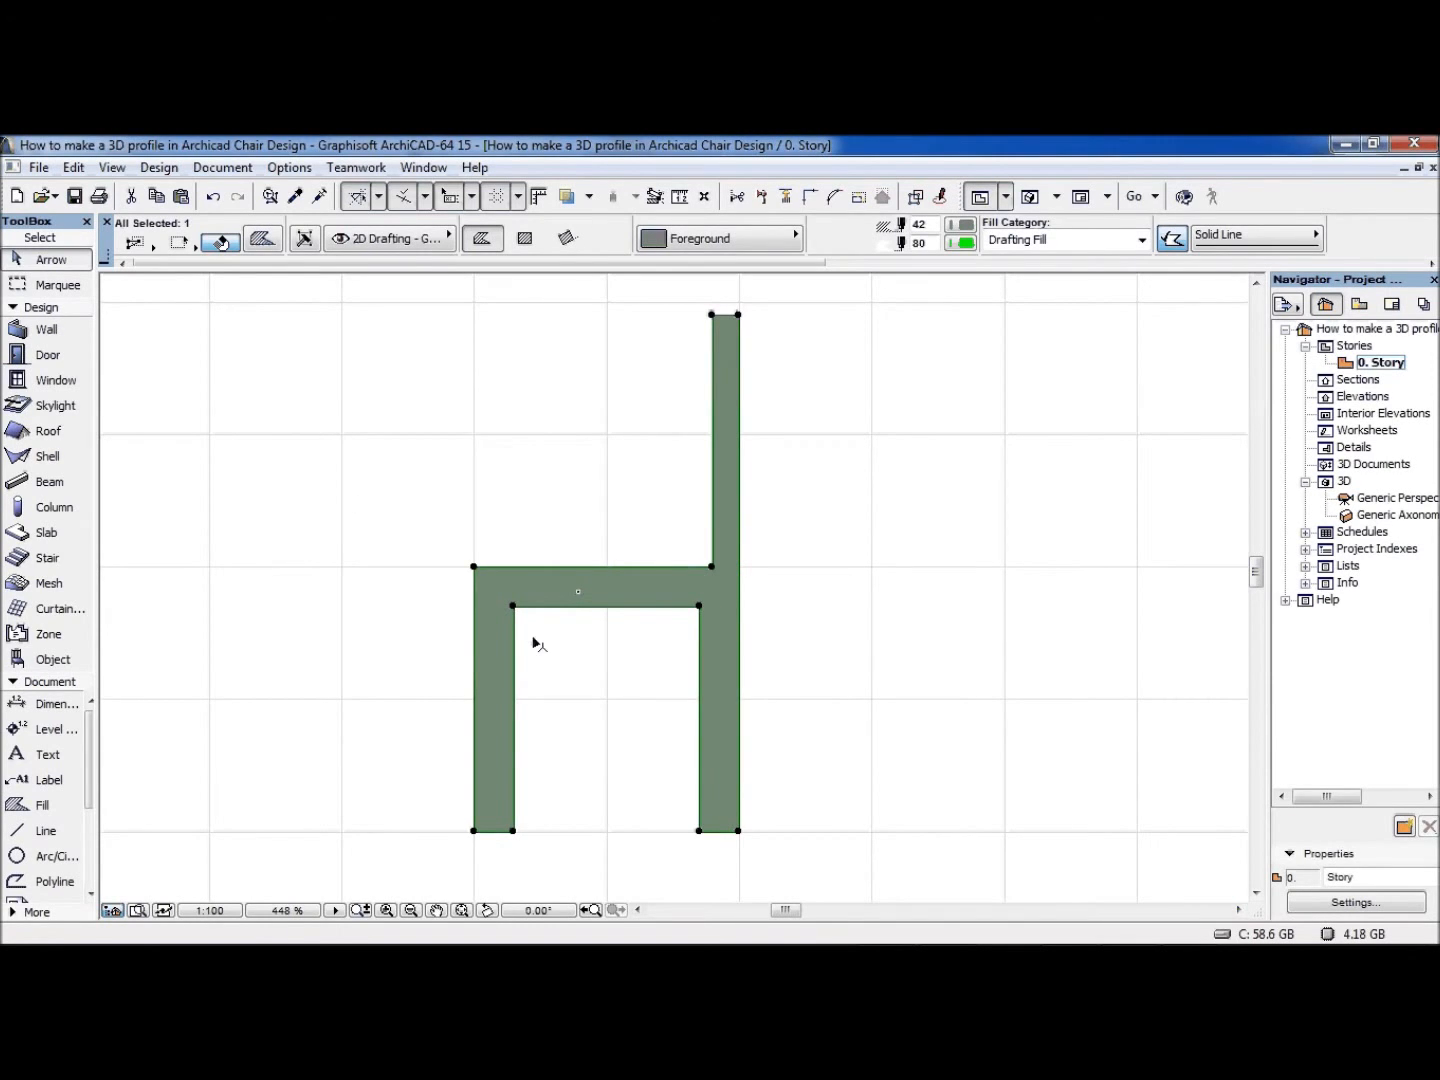
Curve the chair edges and round the back's top corners with radius 10.
{"action": "left_click", "coordinate": [40, 804]}
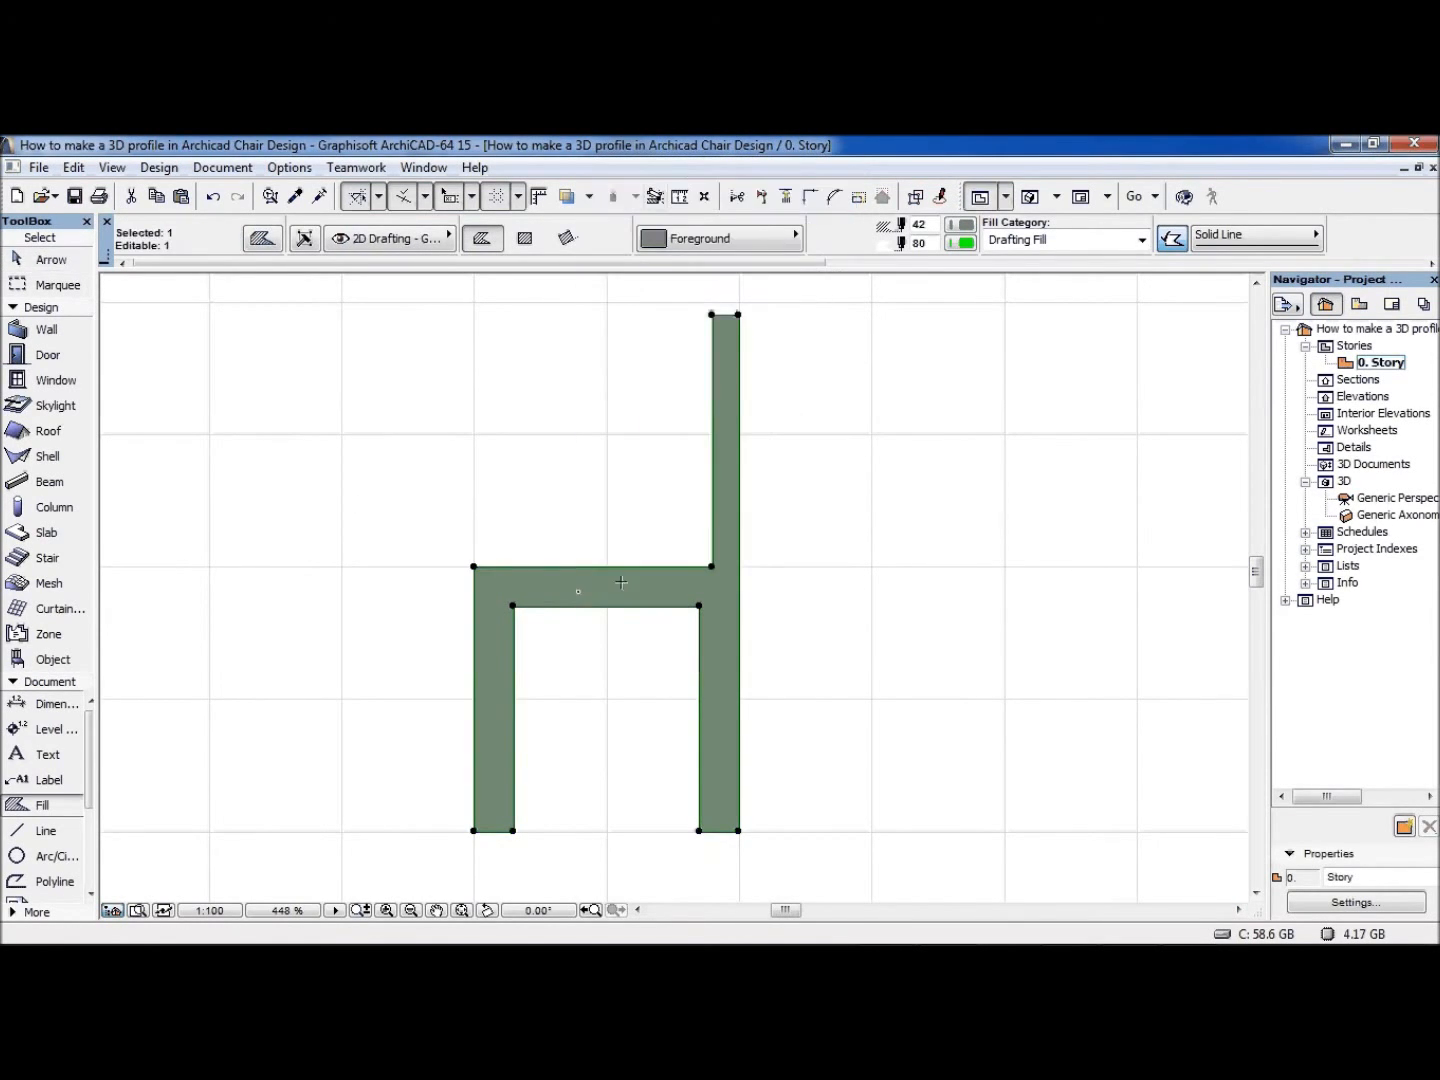
{"action": "left_click_drag", "start_coordinate": [578, 568], "coordinate": [600, 572]}
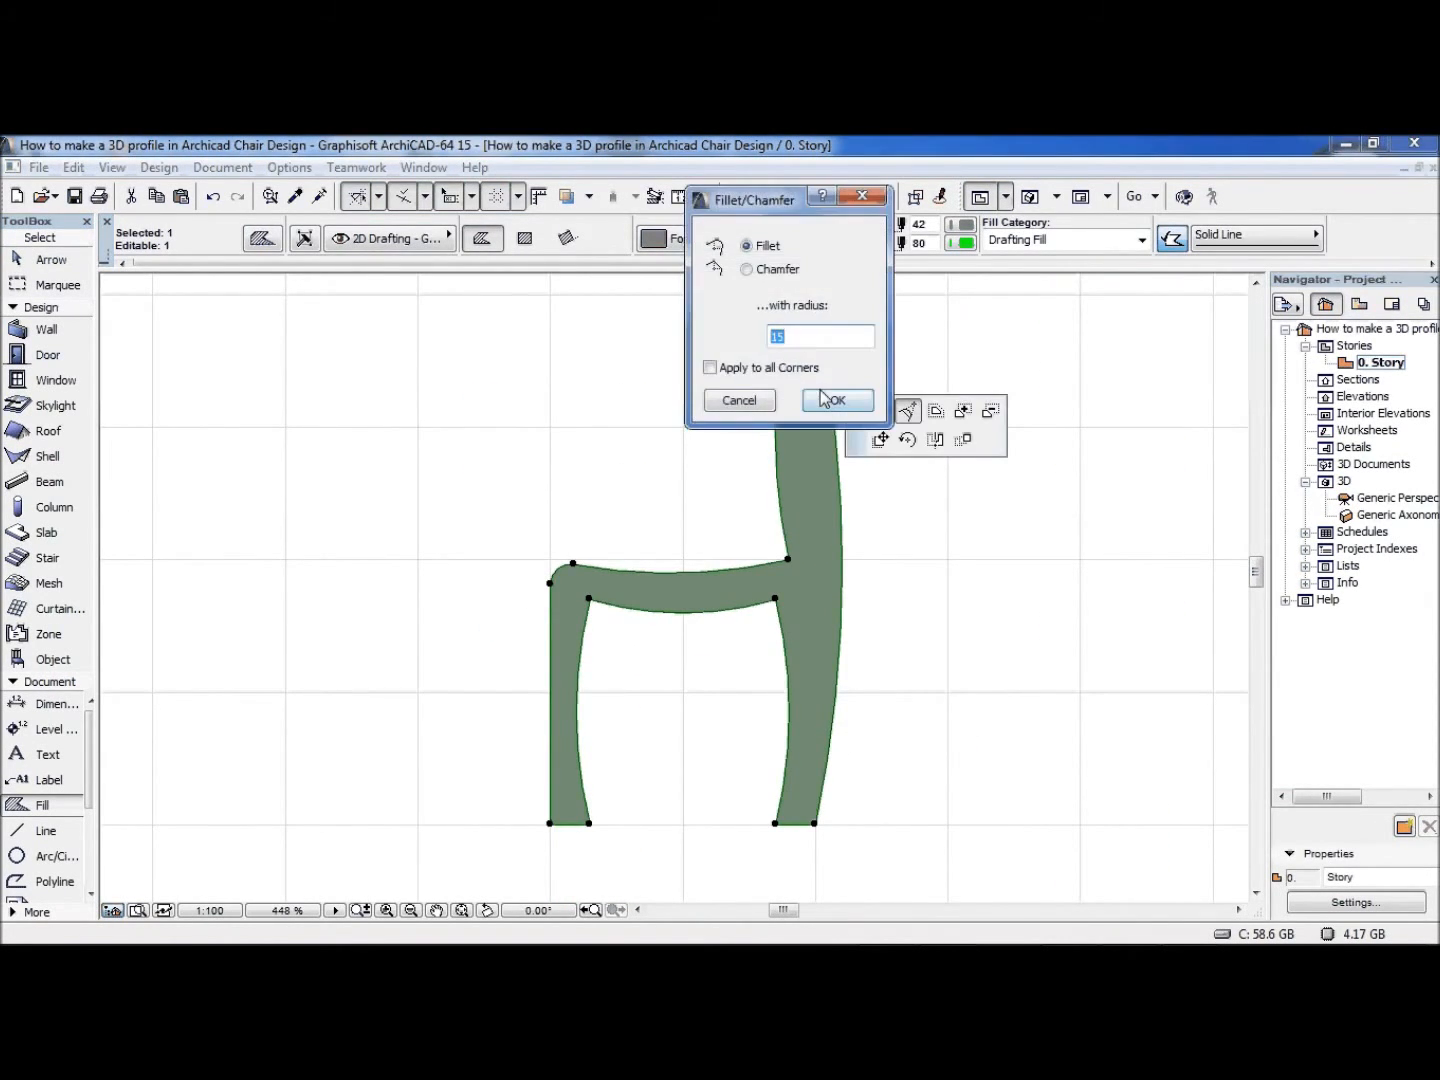
{"action": "left_click", "coordinate": [836, 400]}
{"action": "type", "text": "10"}
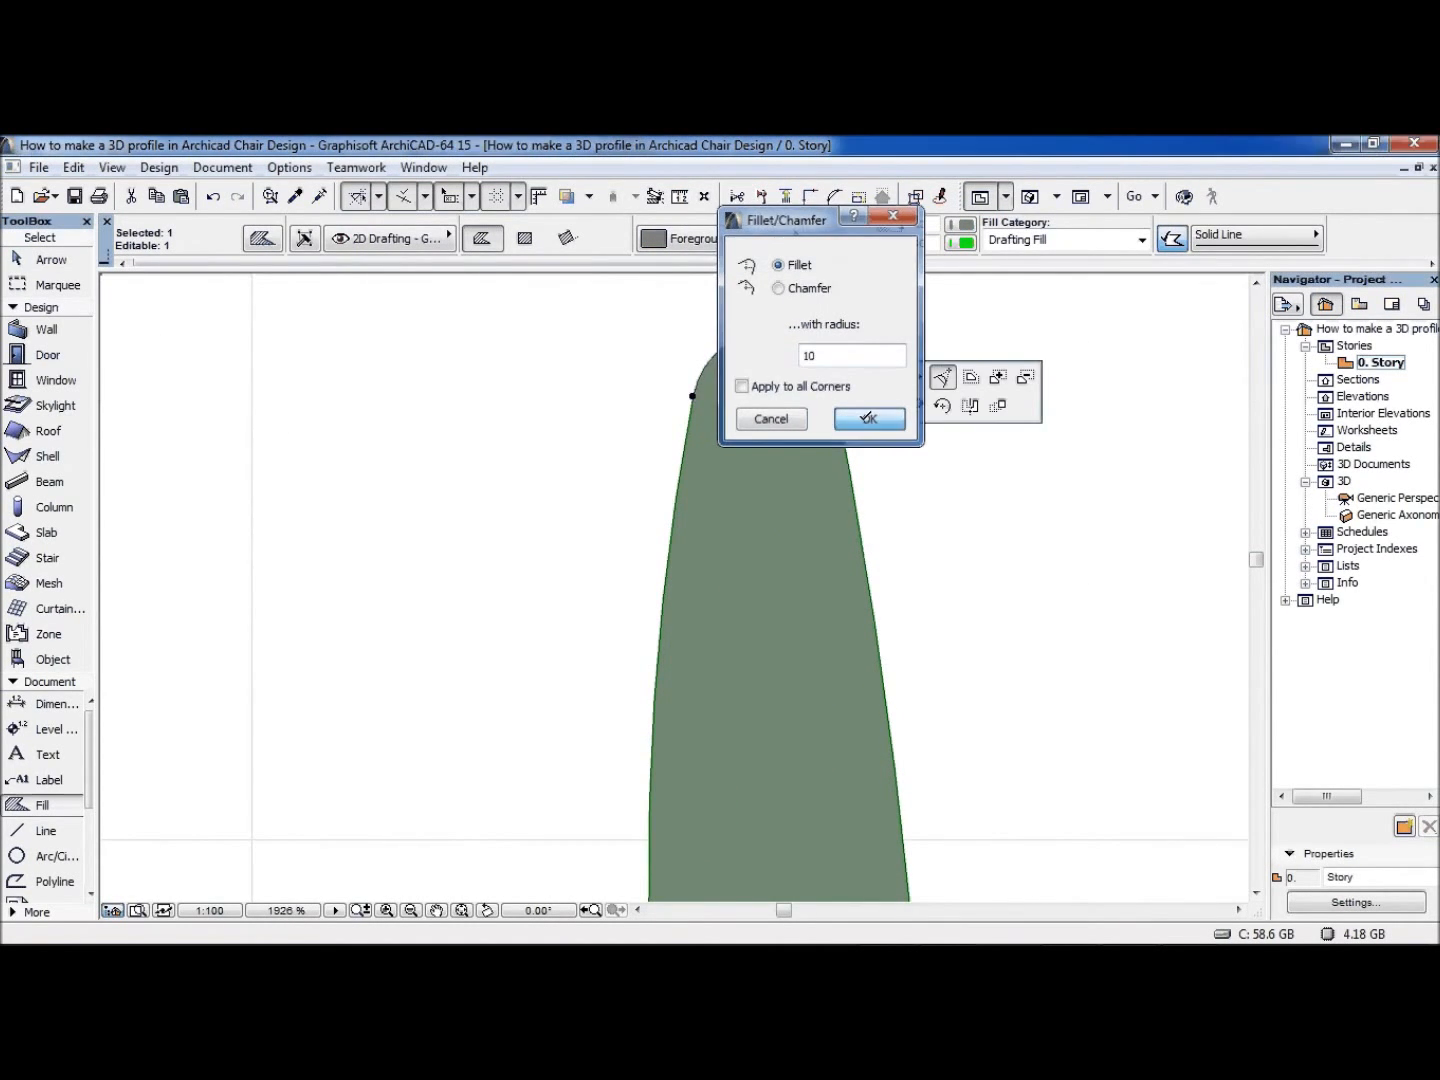
{"action": "left_click", "coordinate": [868, 418]}
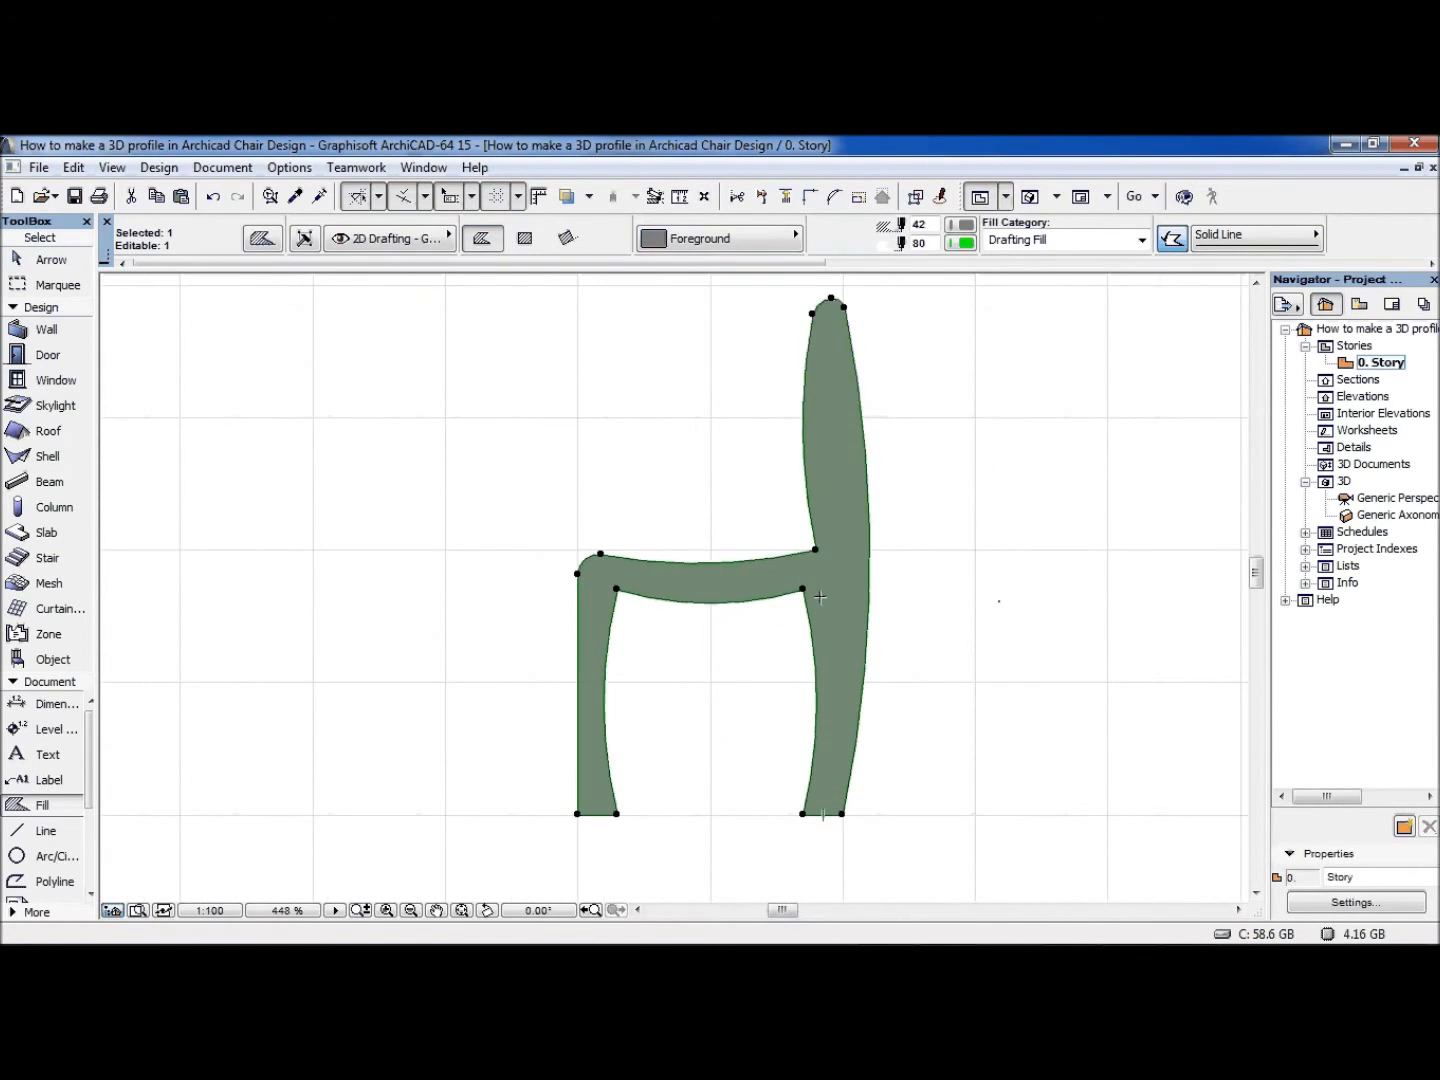
{"action": "mouse_move", "coordinate": [50, 260]}
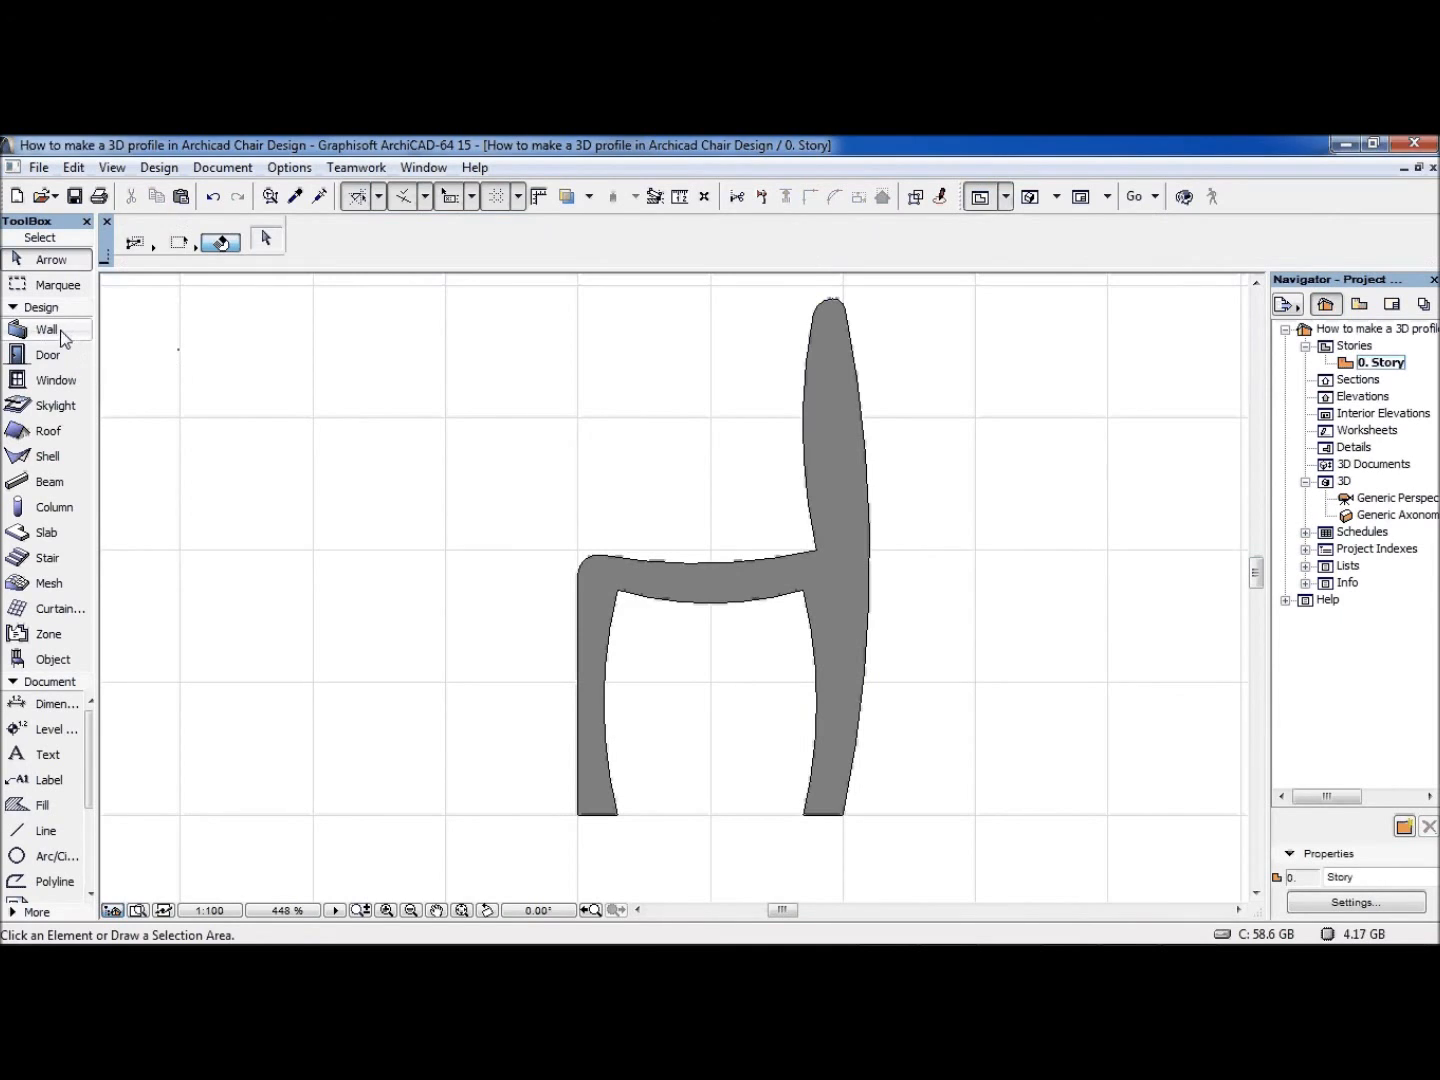
Draw a wall beside the chair and set all its surfaces to Wd-Walnut Horizontal.
{"action": "left_click", "coordinate": [46, 328]}
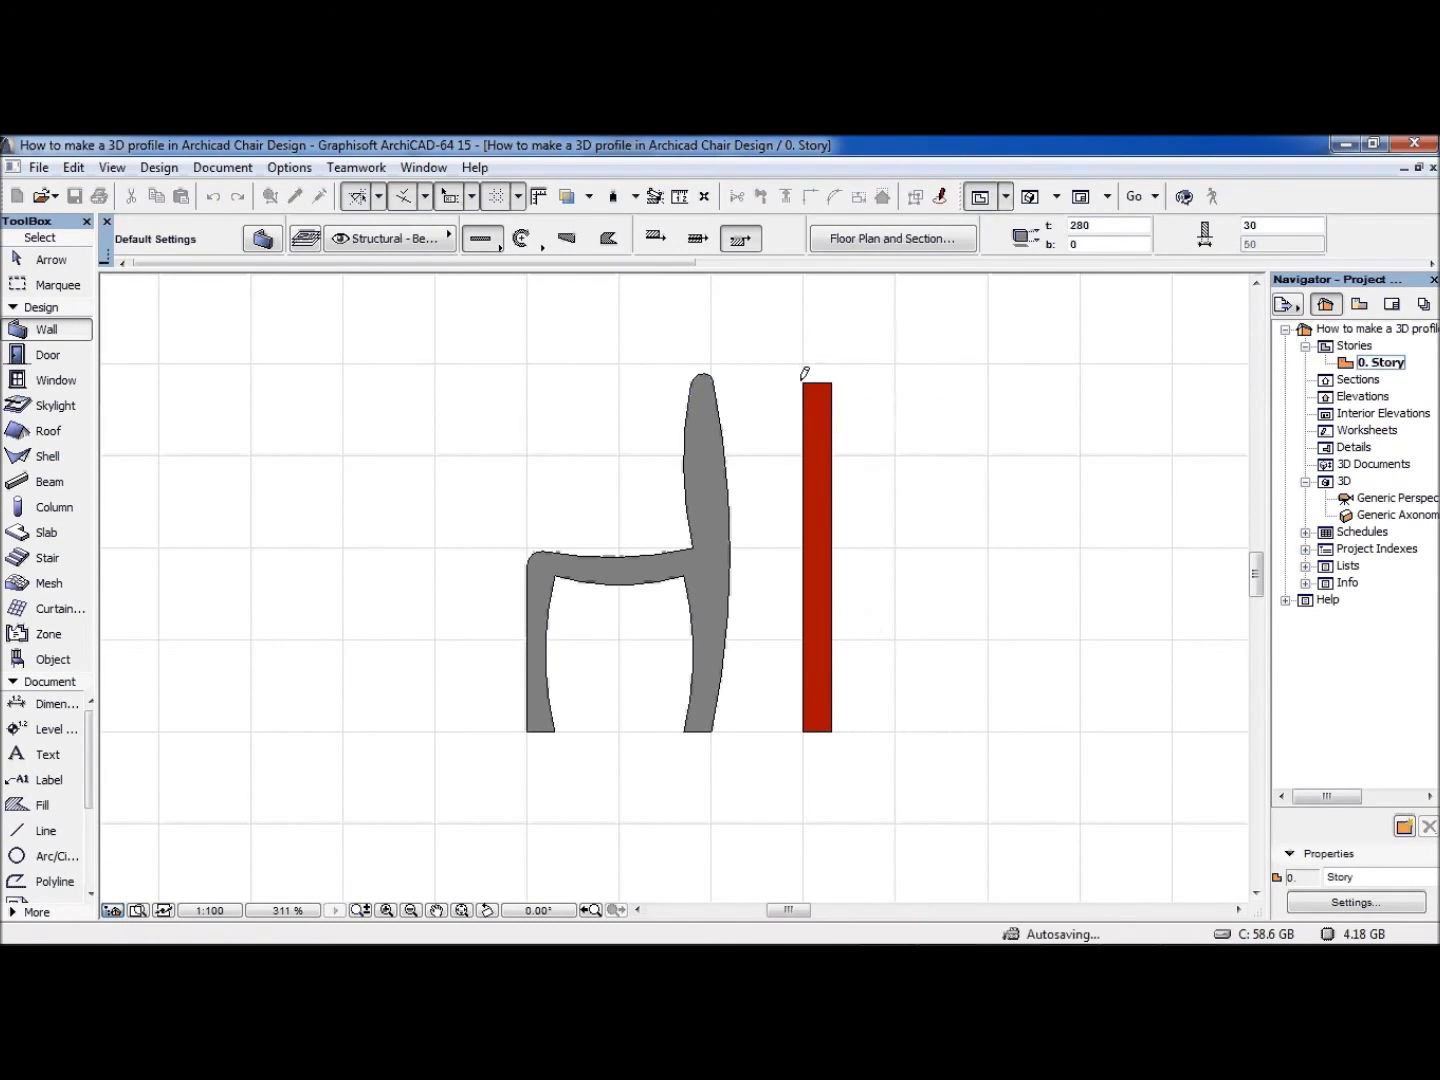
{"action": "left_click", "coordinate": [52, 260]}
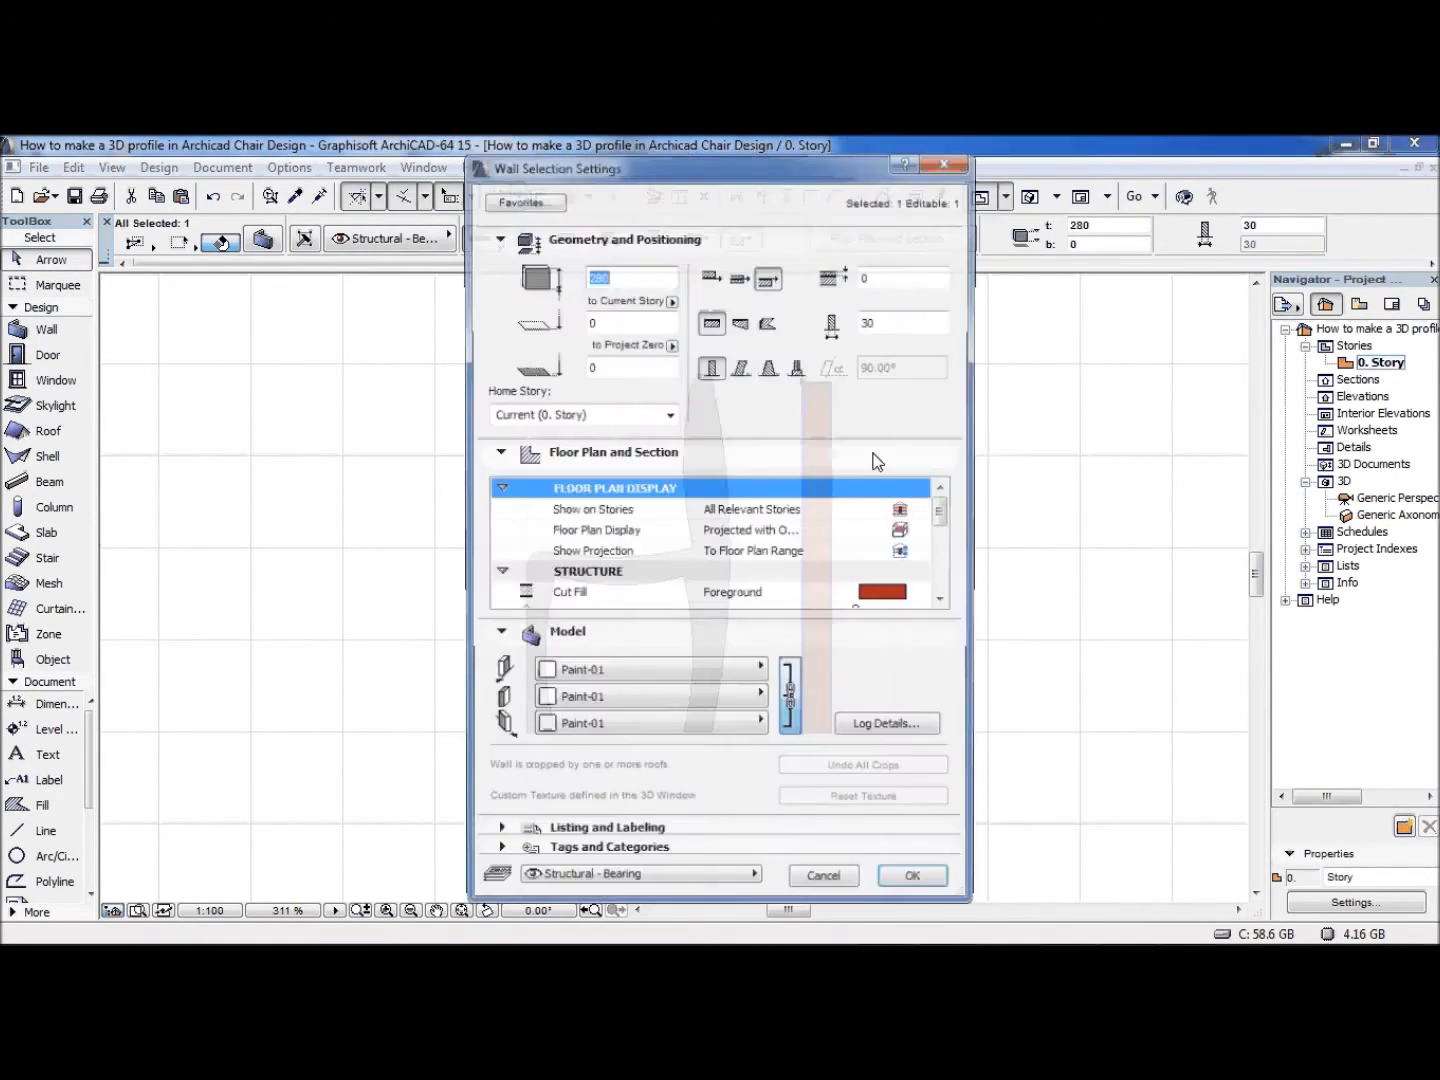
{"action": "left_click", "coordinate": [650, 668]}
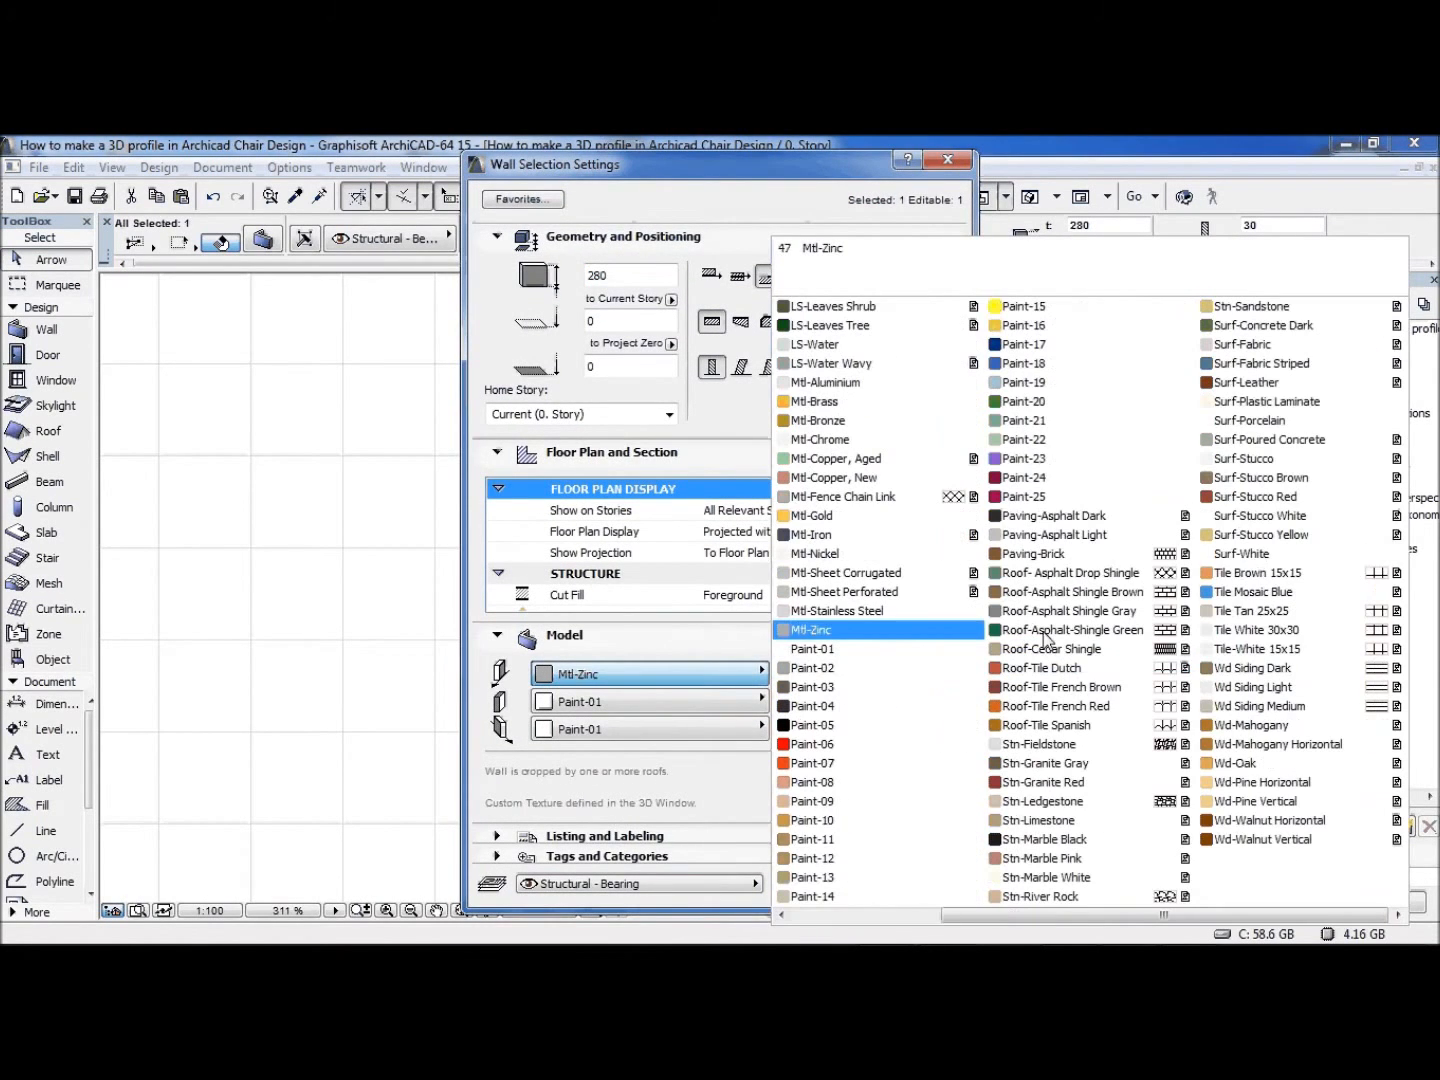
{"action": "left_click", "coordinate": [1272, 820]}
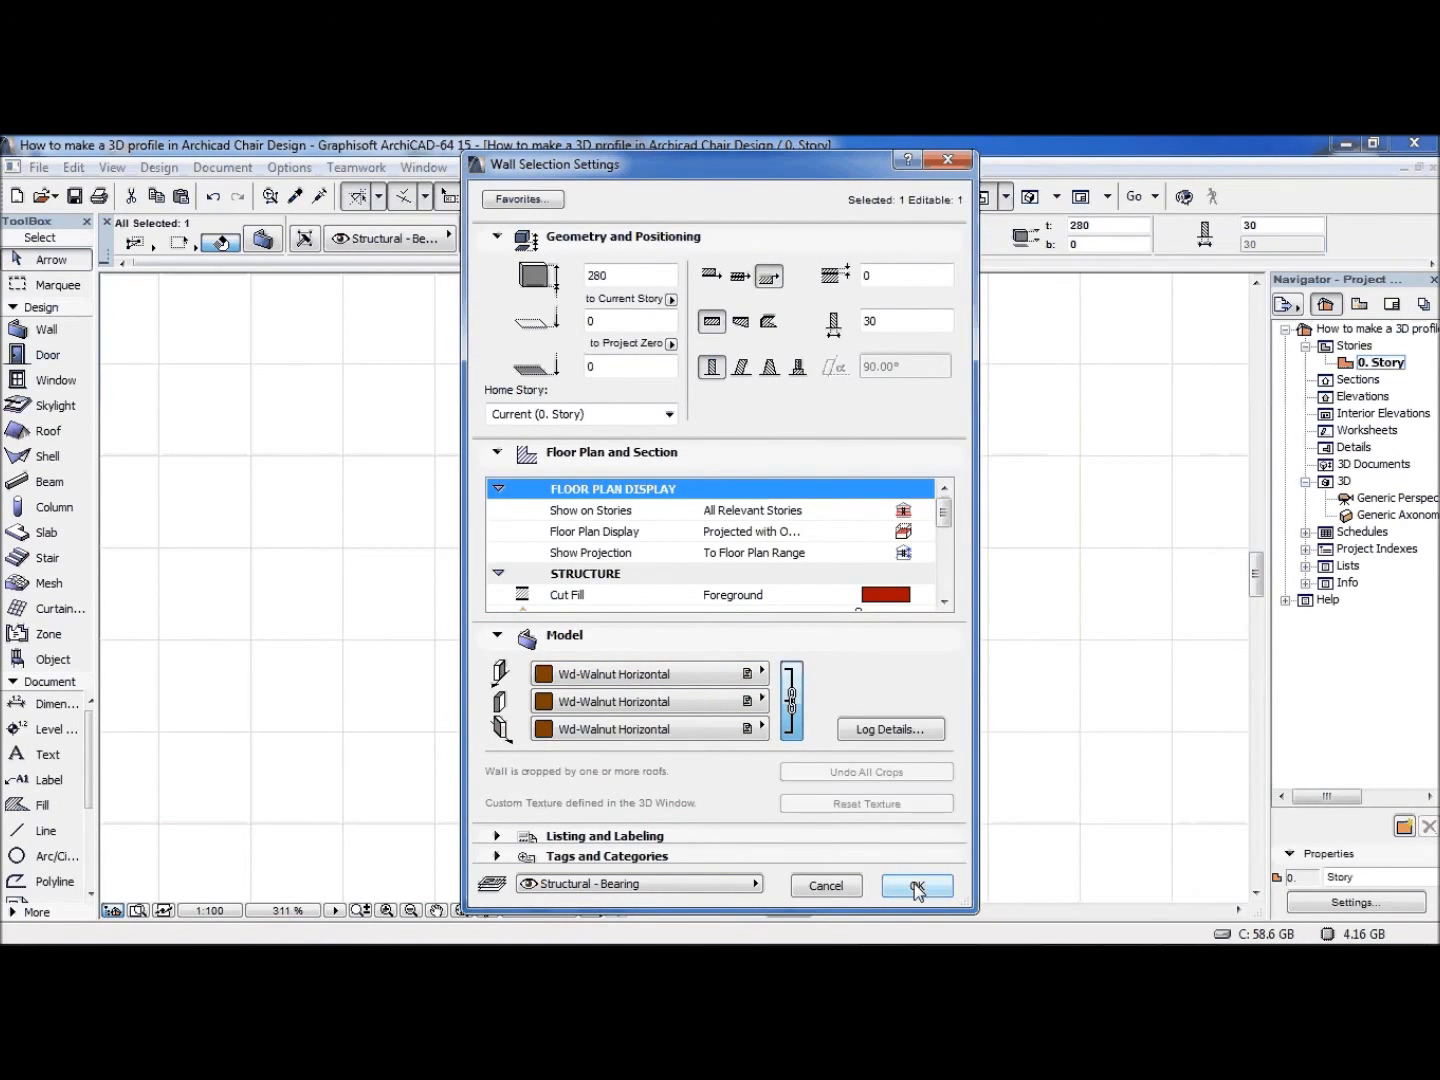
{"action": "left_click", "coordinate": [914, 882]}
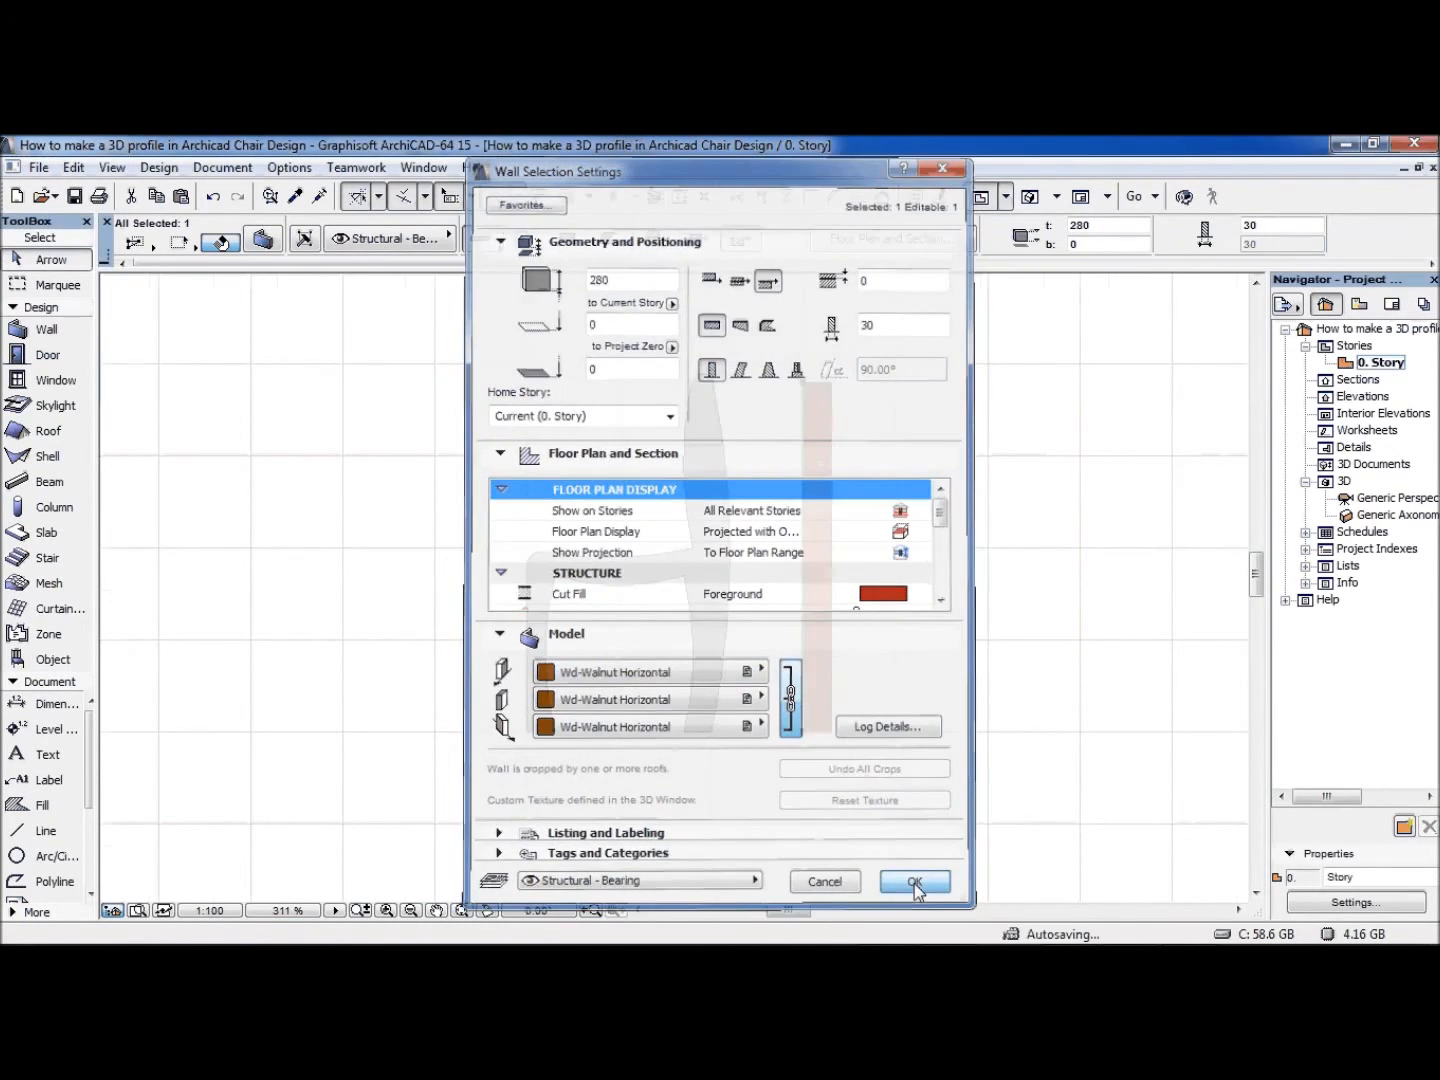
{"action": "left_click", "coordinate": [912, 882]}
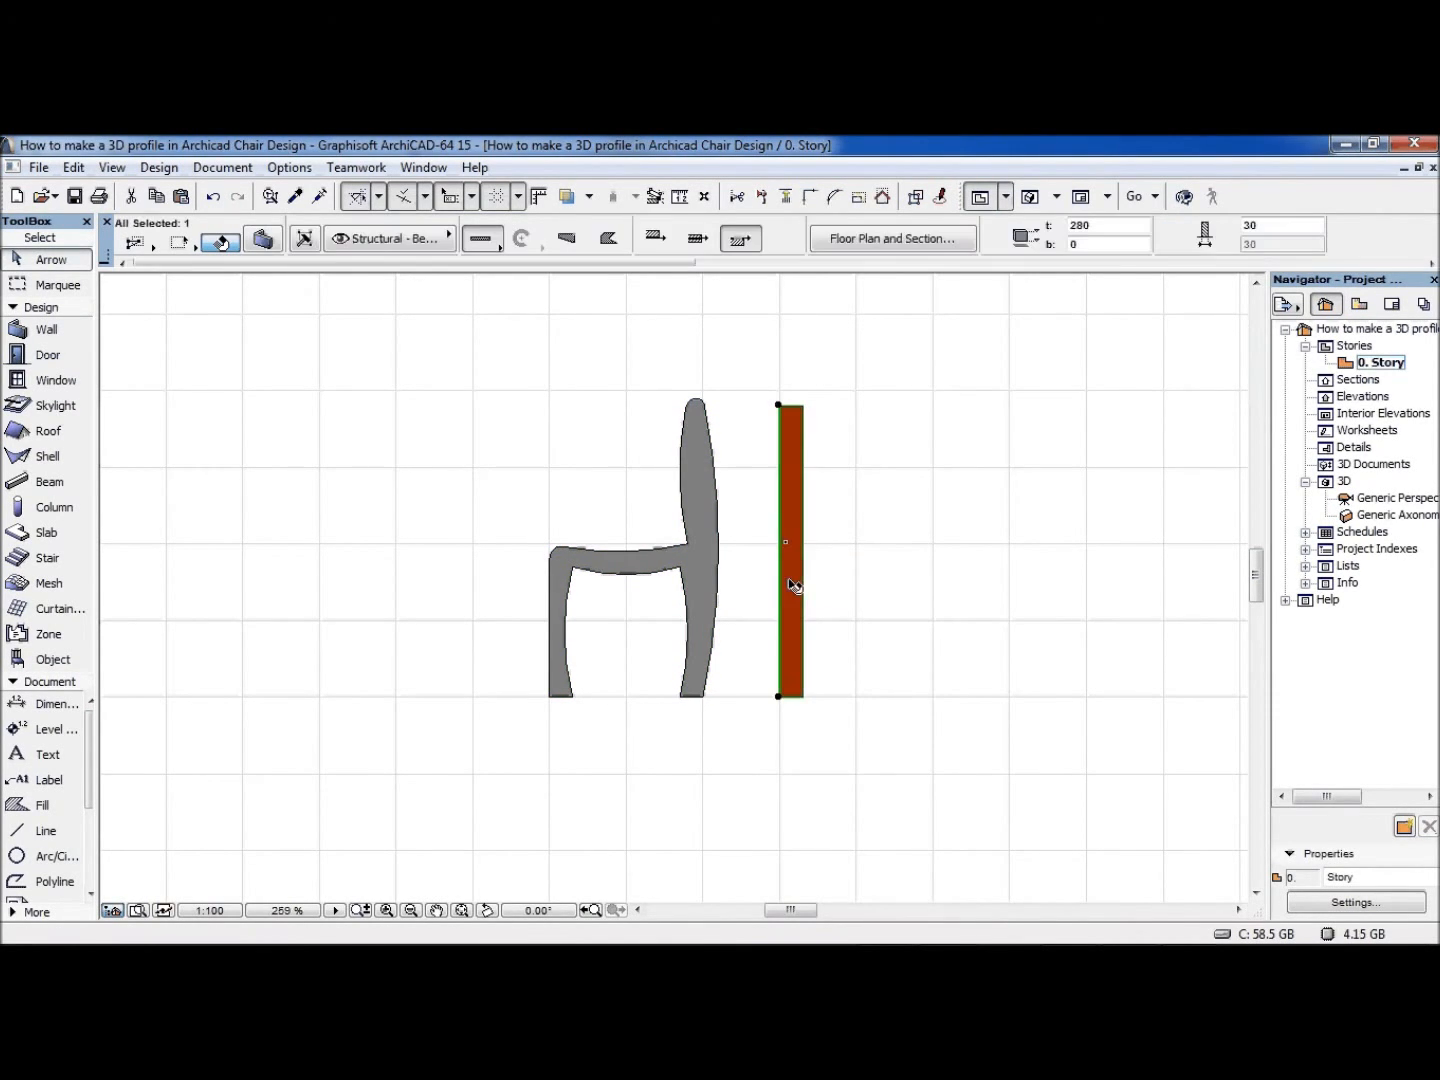
Capture the wall's profile, edit it in the Profile Editor and paste the chair fill in.
{"action": "right_click", "coordinate": [794, 584]}
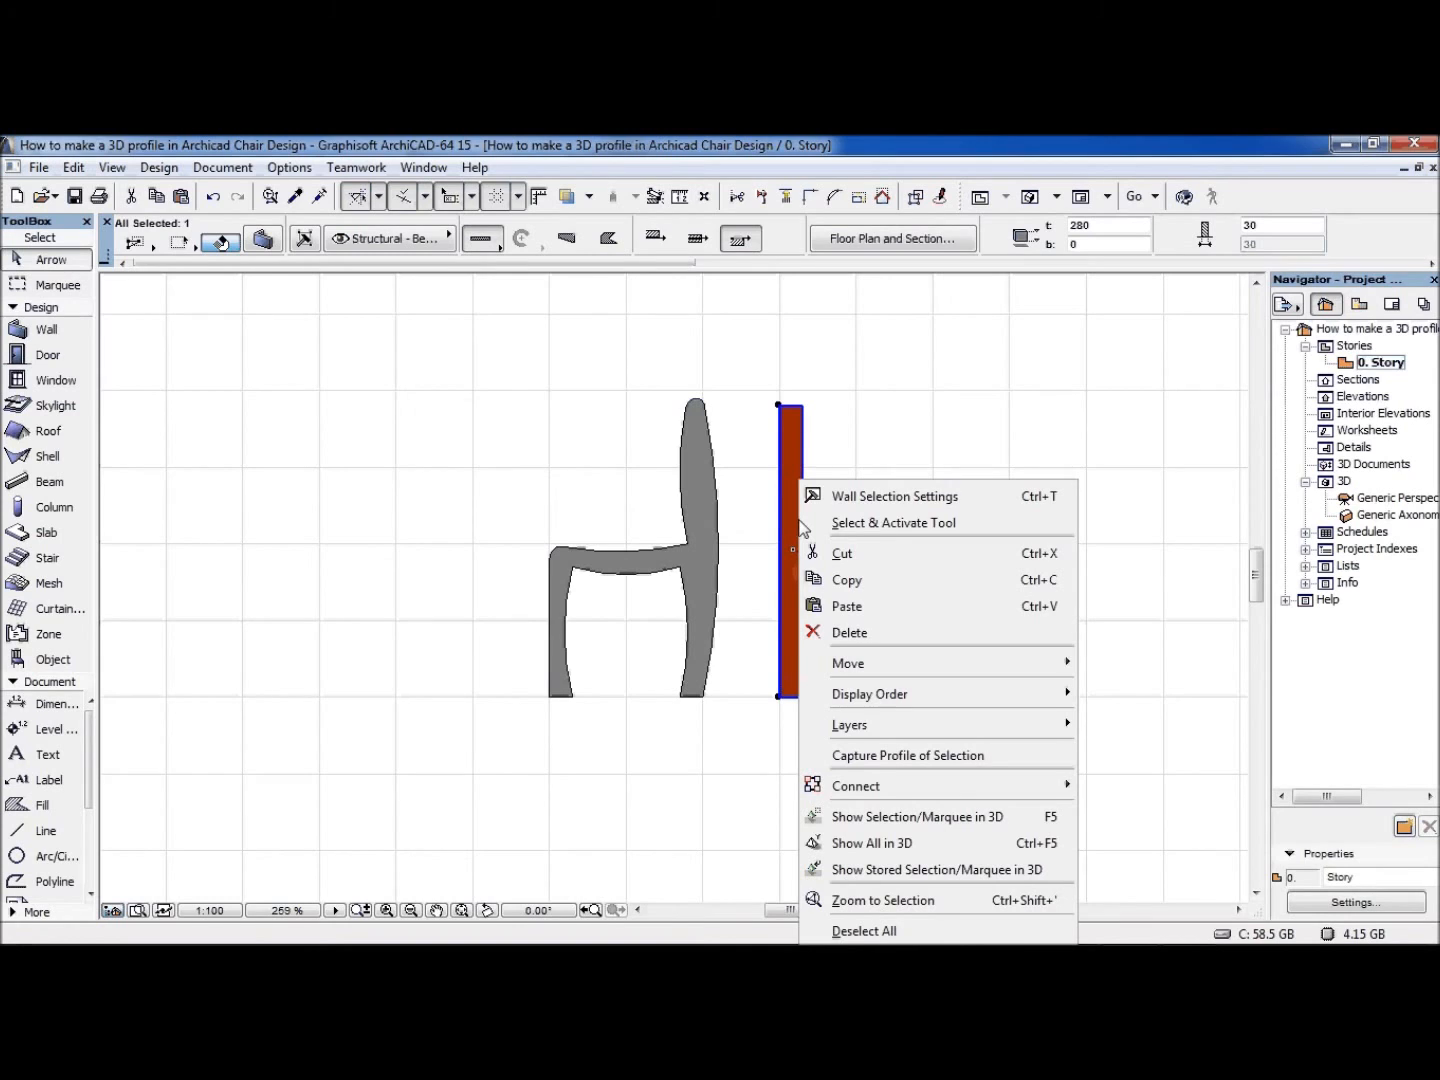
{"action": "mouse_move", "coordinate": [918, 756]}
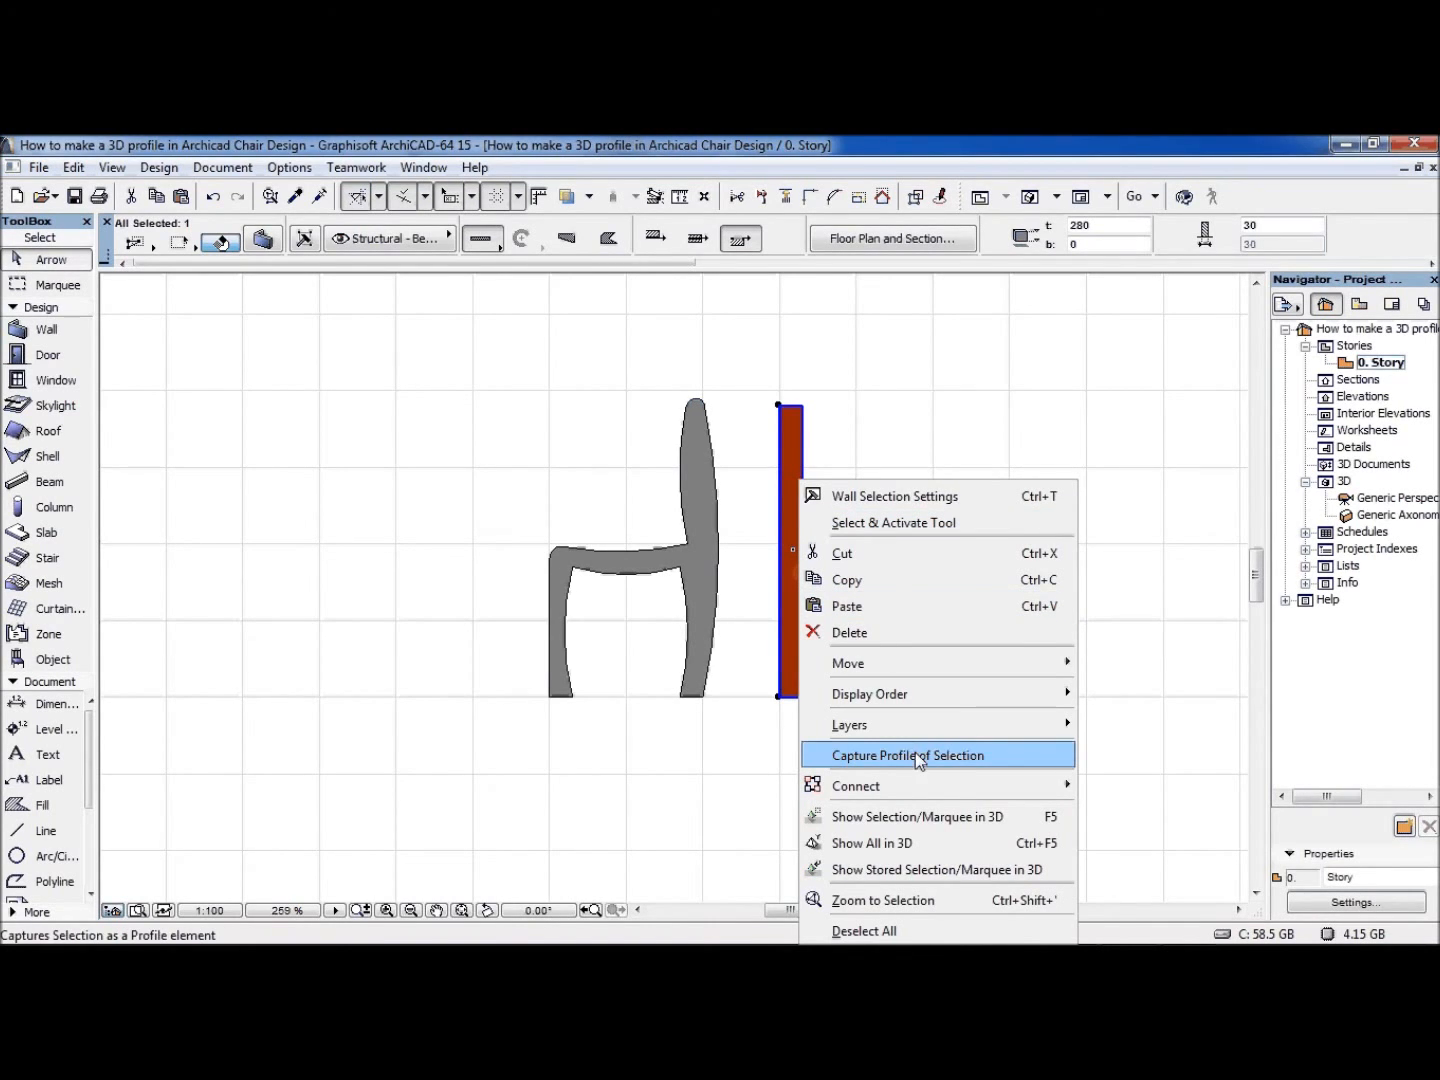
{"action": "left_click", "coordinate": [908, 756]}
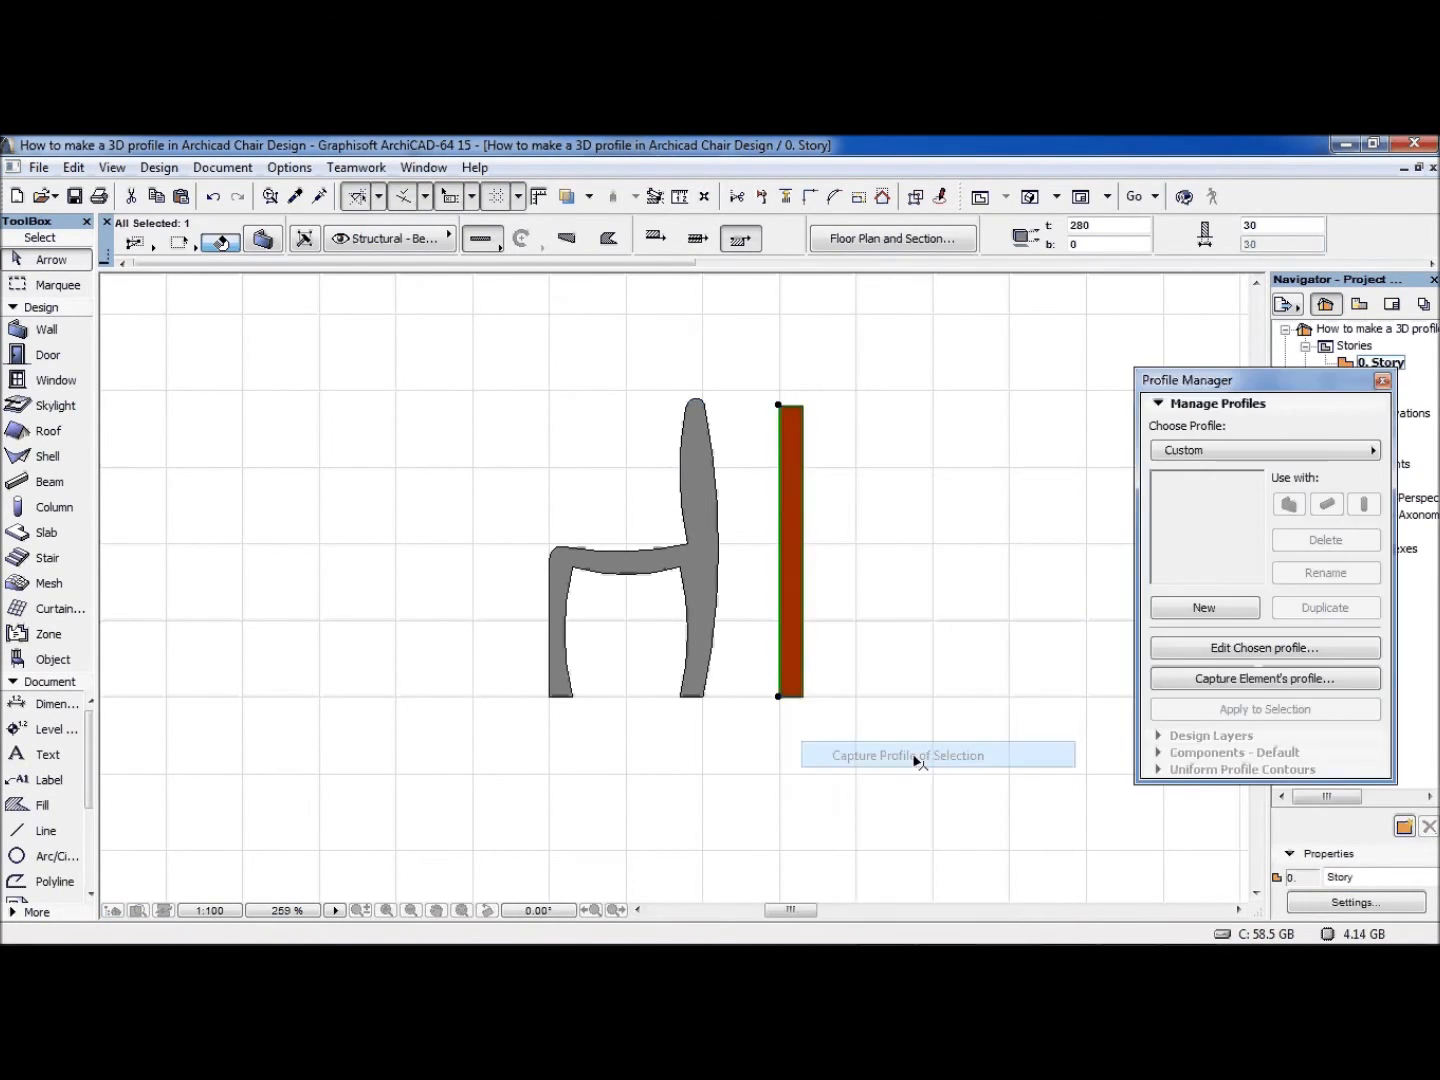
{"action": "left_click", "coordinate": [908, 756]}
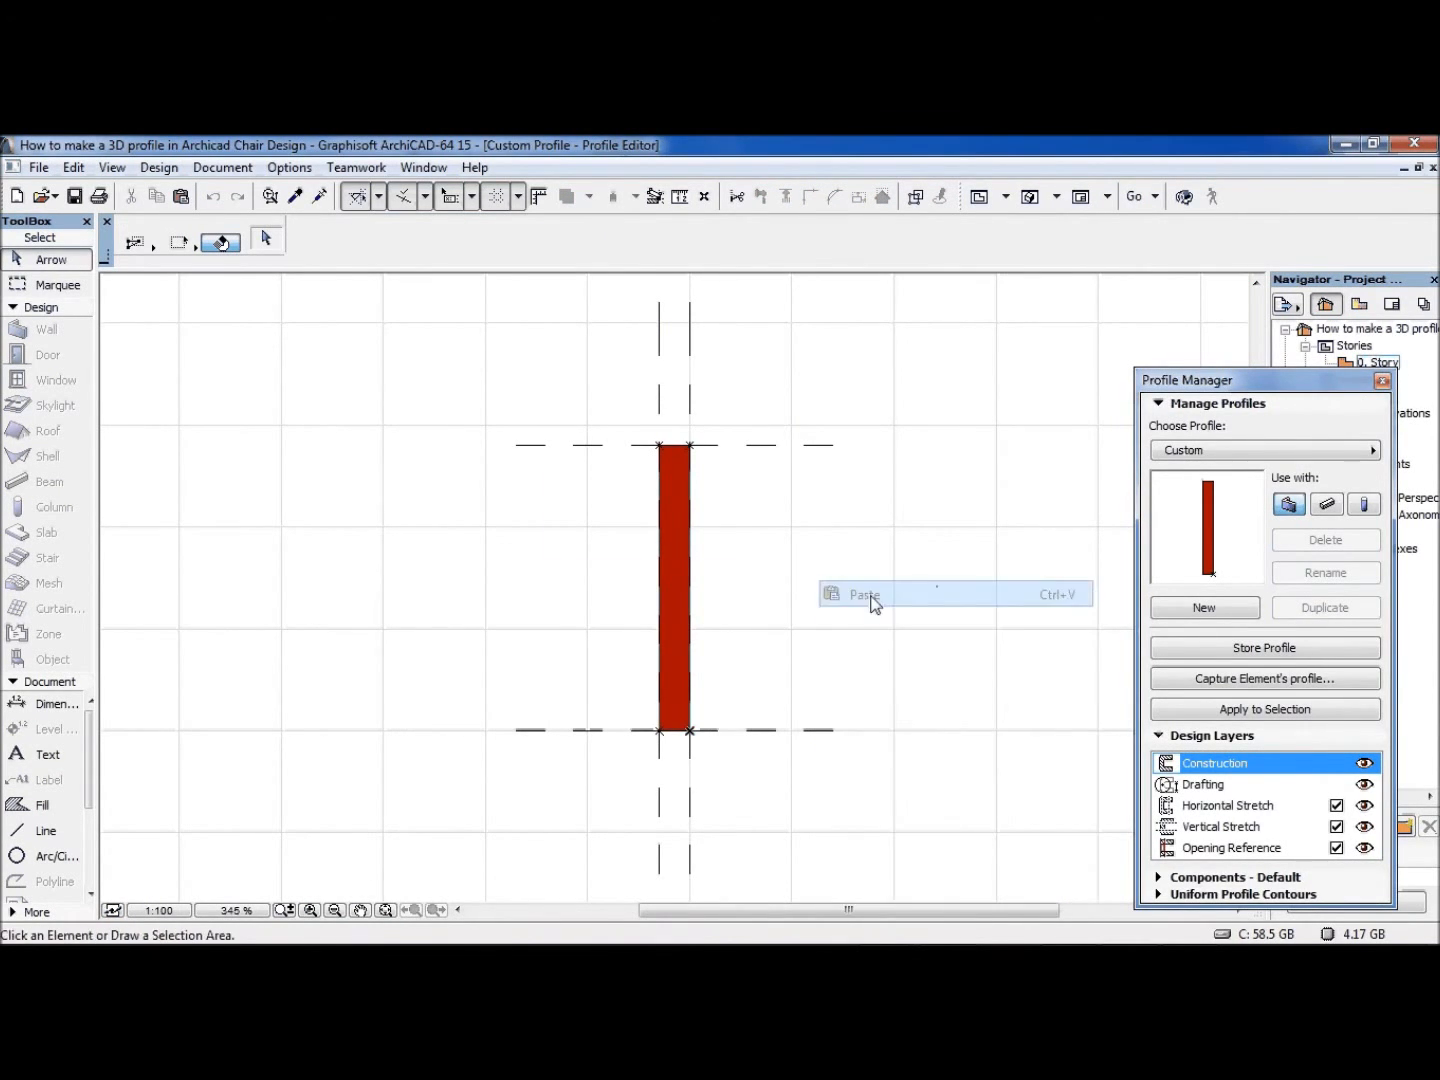
{"action": "left_click", "coordinate": [864, 594]}
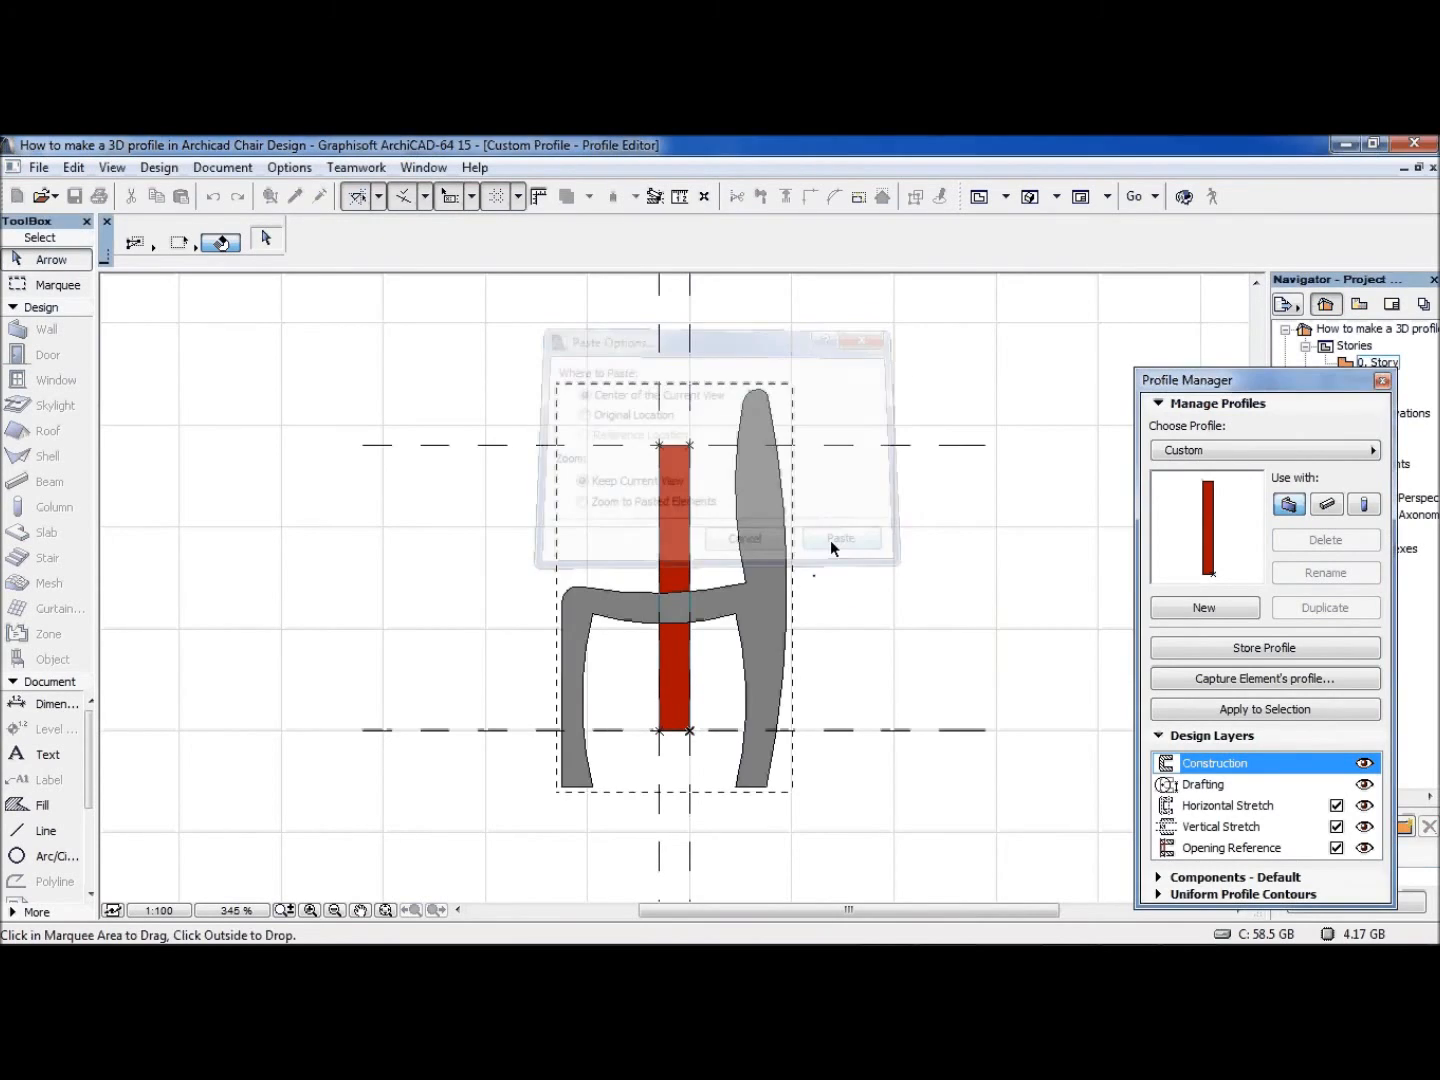
Place the chair outline, remove the rectangle and regularize the self-intersecting polygon.
{"action": "left_click", "coordinate": [840, 538]}
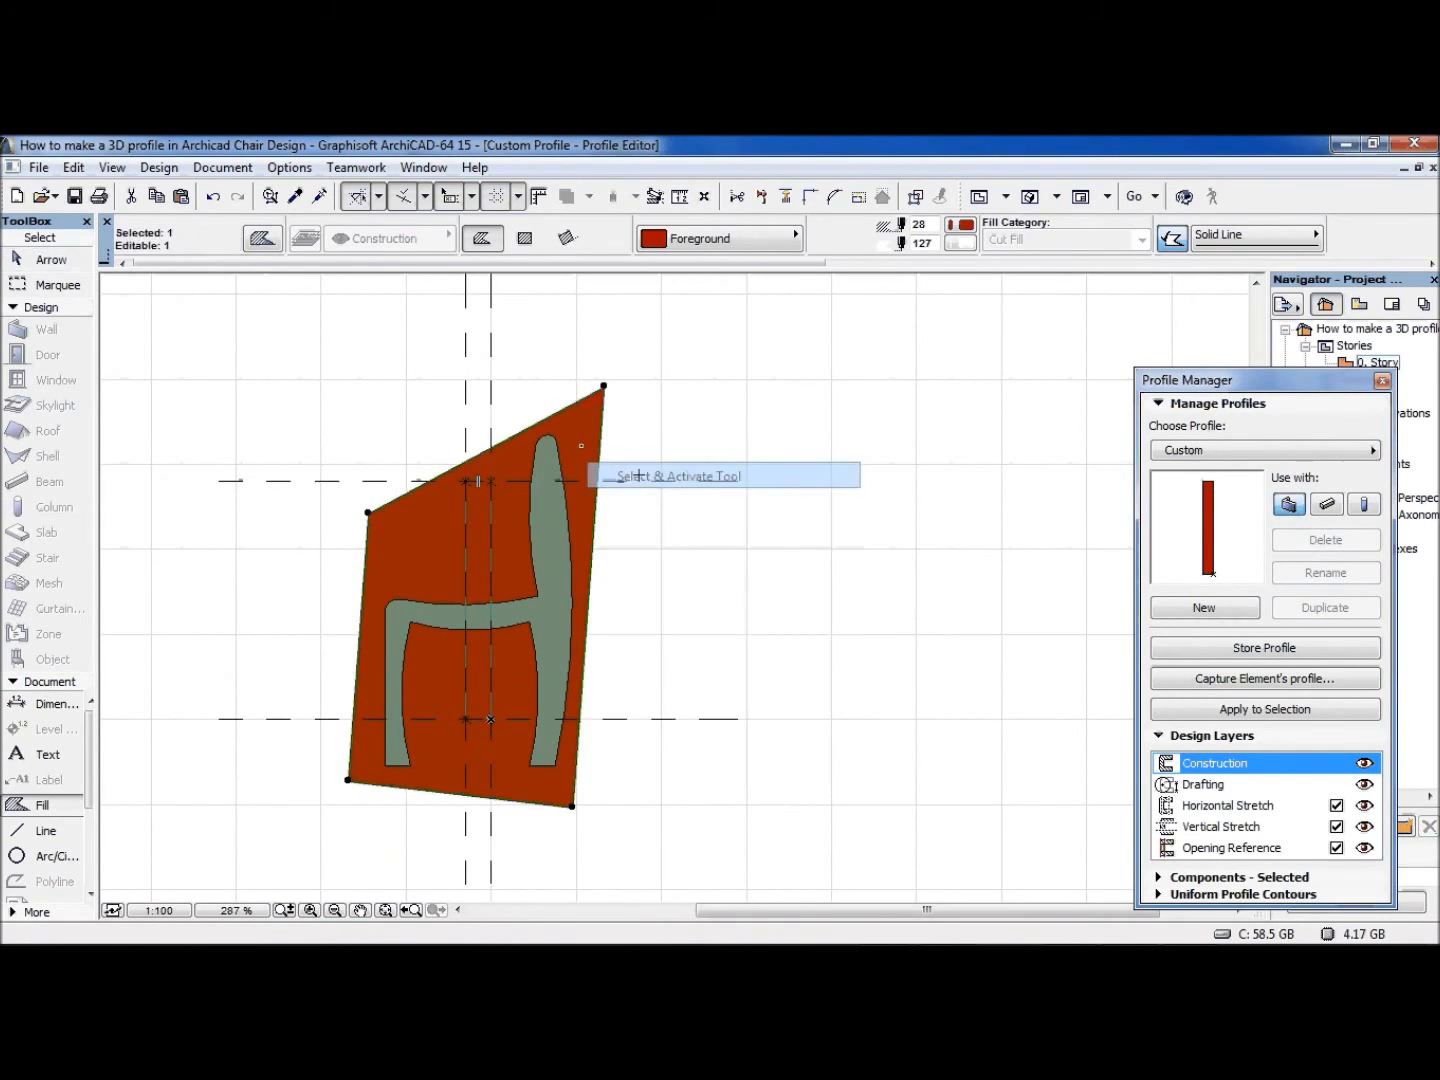
{"action": "mouse_move", "coordinate": [646, 448]}
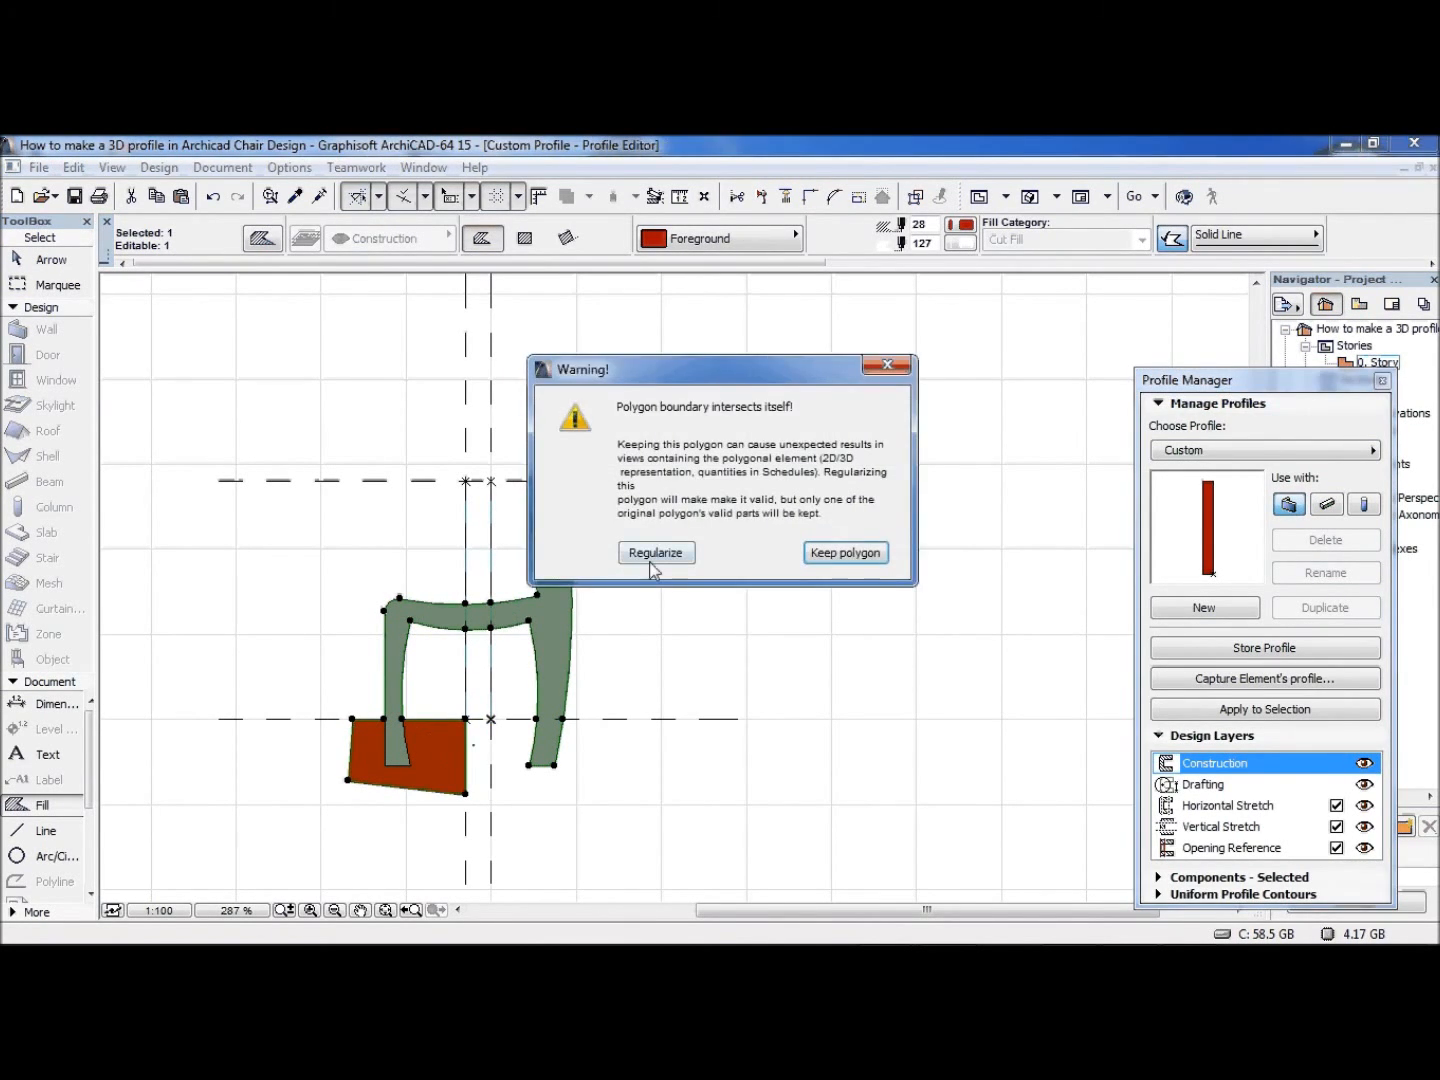
{"action": "left_click", "coordinate": [656, 552]}
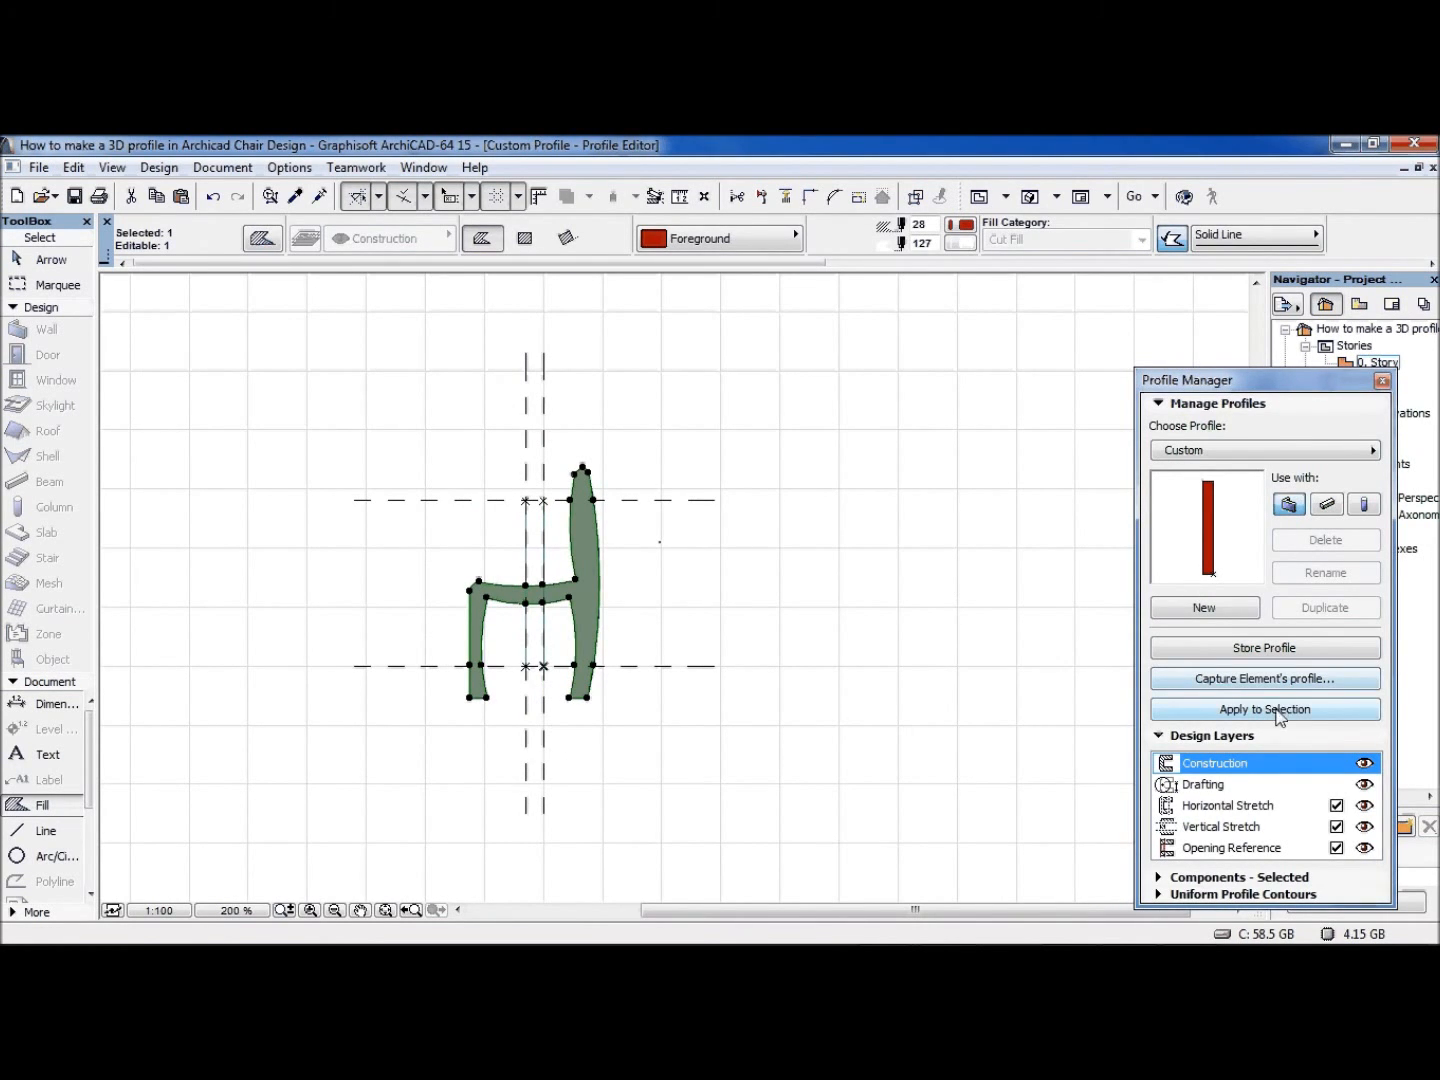
{"action": "left_click", "coordinate": [1264, 678]}
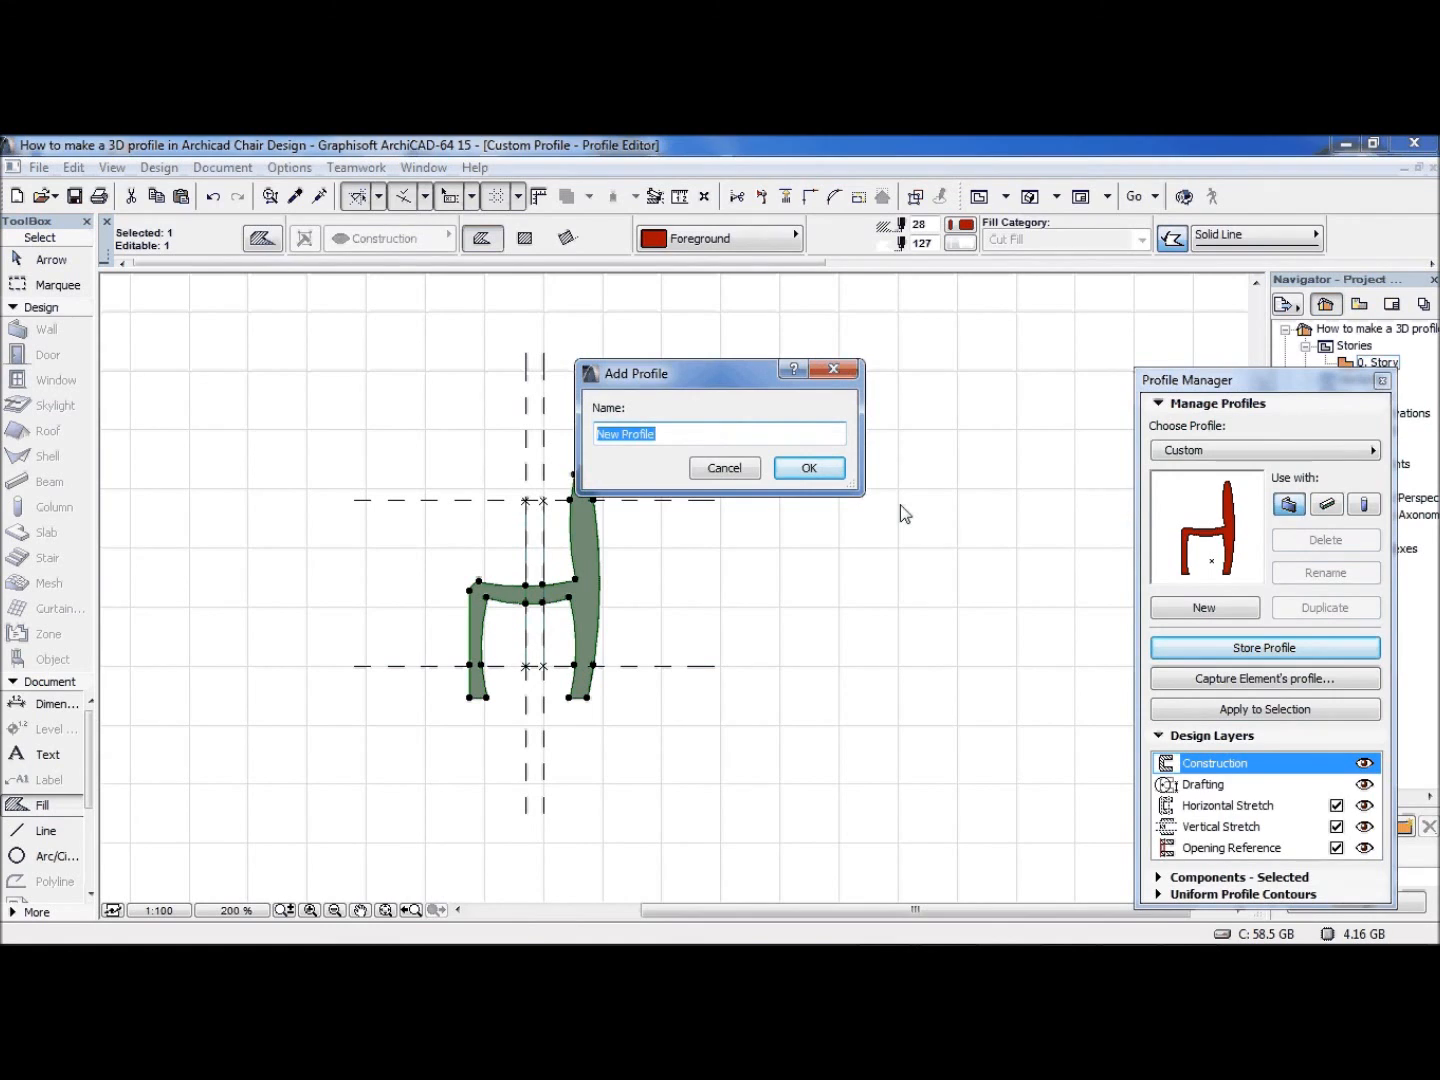
Store the profile under the name chair100.
{"action": "type", "text": "chair 100"}
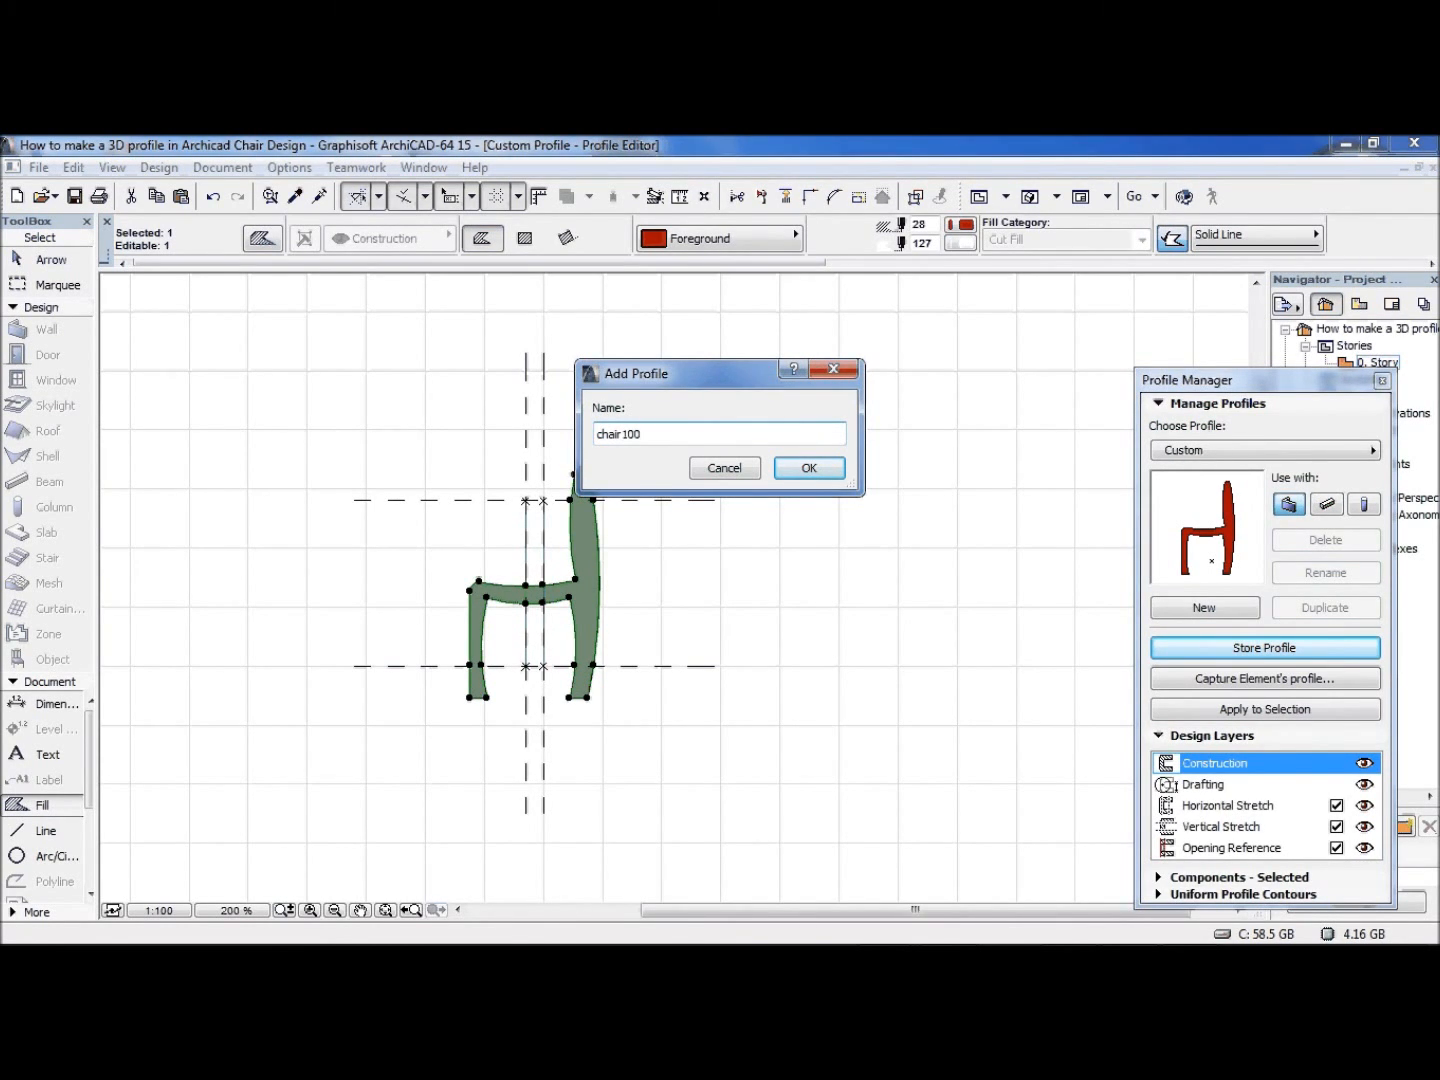
{"action": "left_click", "coordinate": [808, 468]}
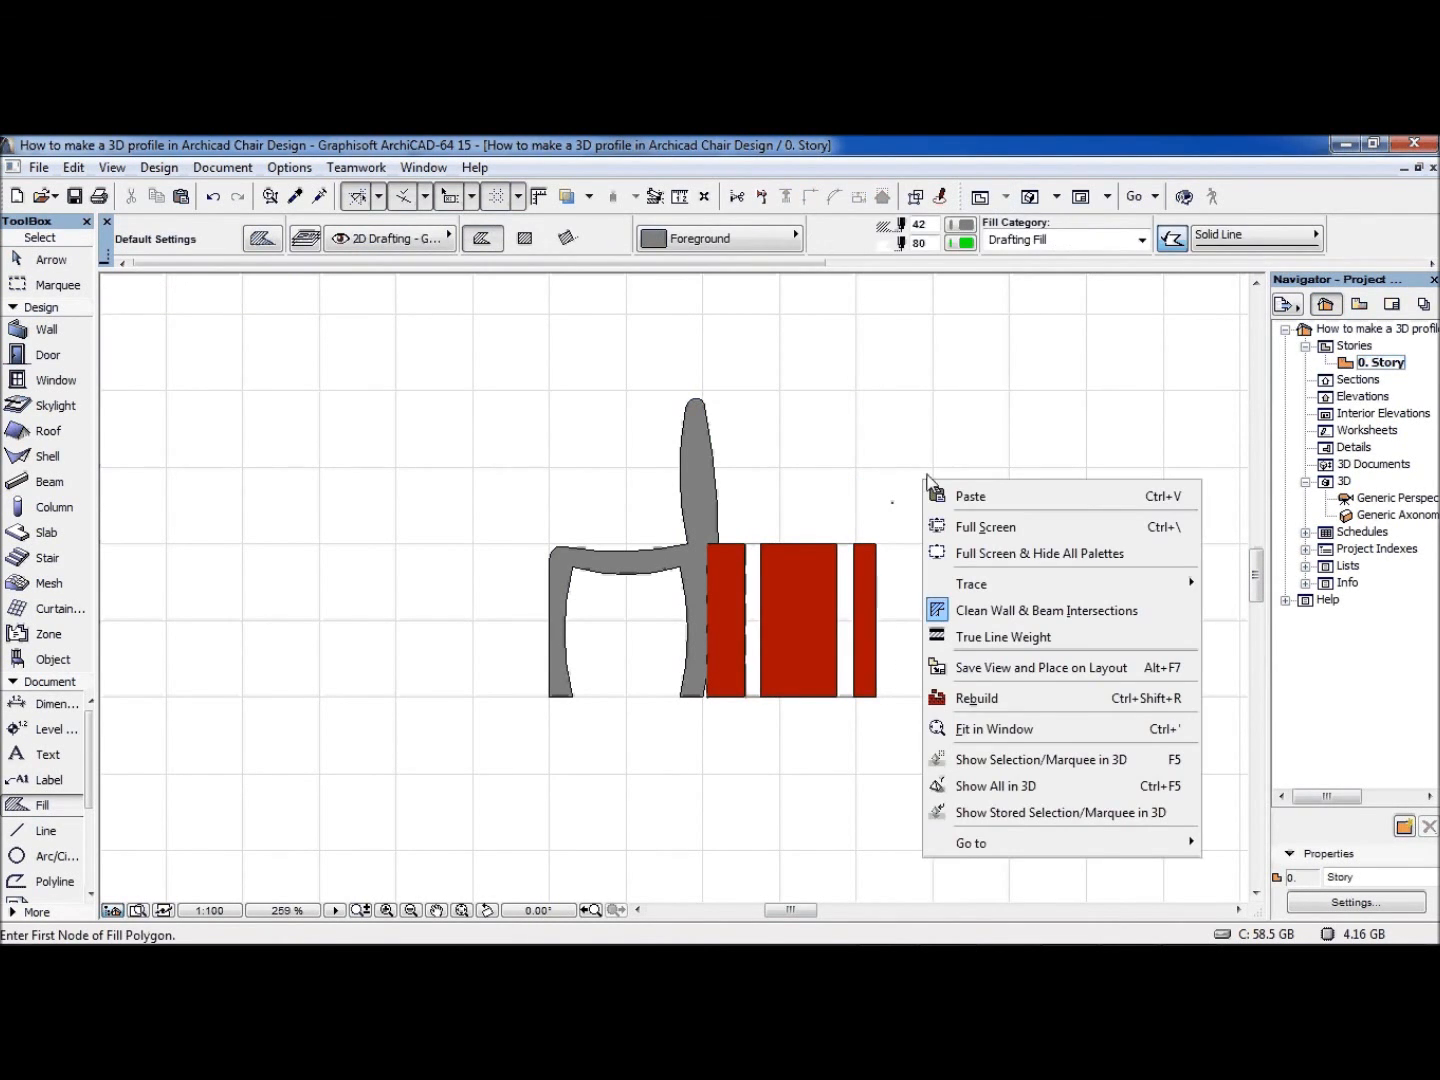
{"action": "mouse_move", "coordinate": [952, 470]}
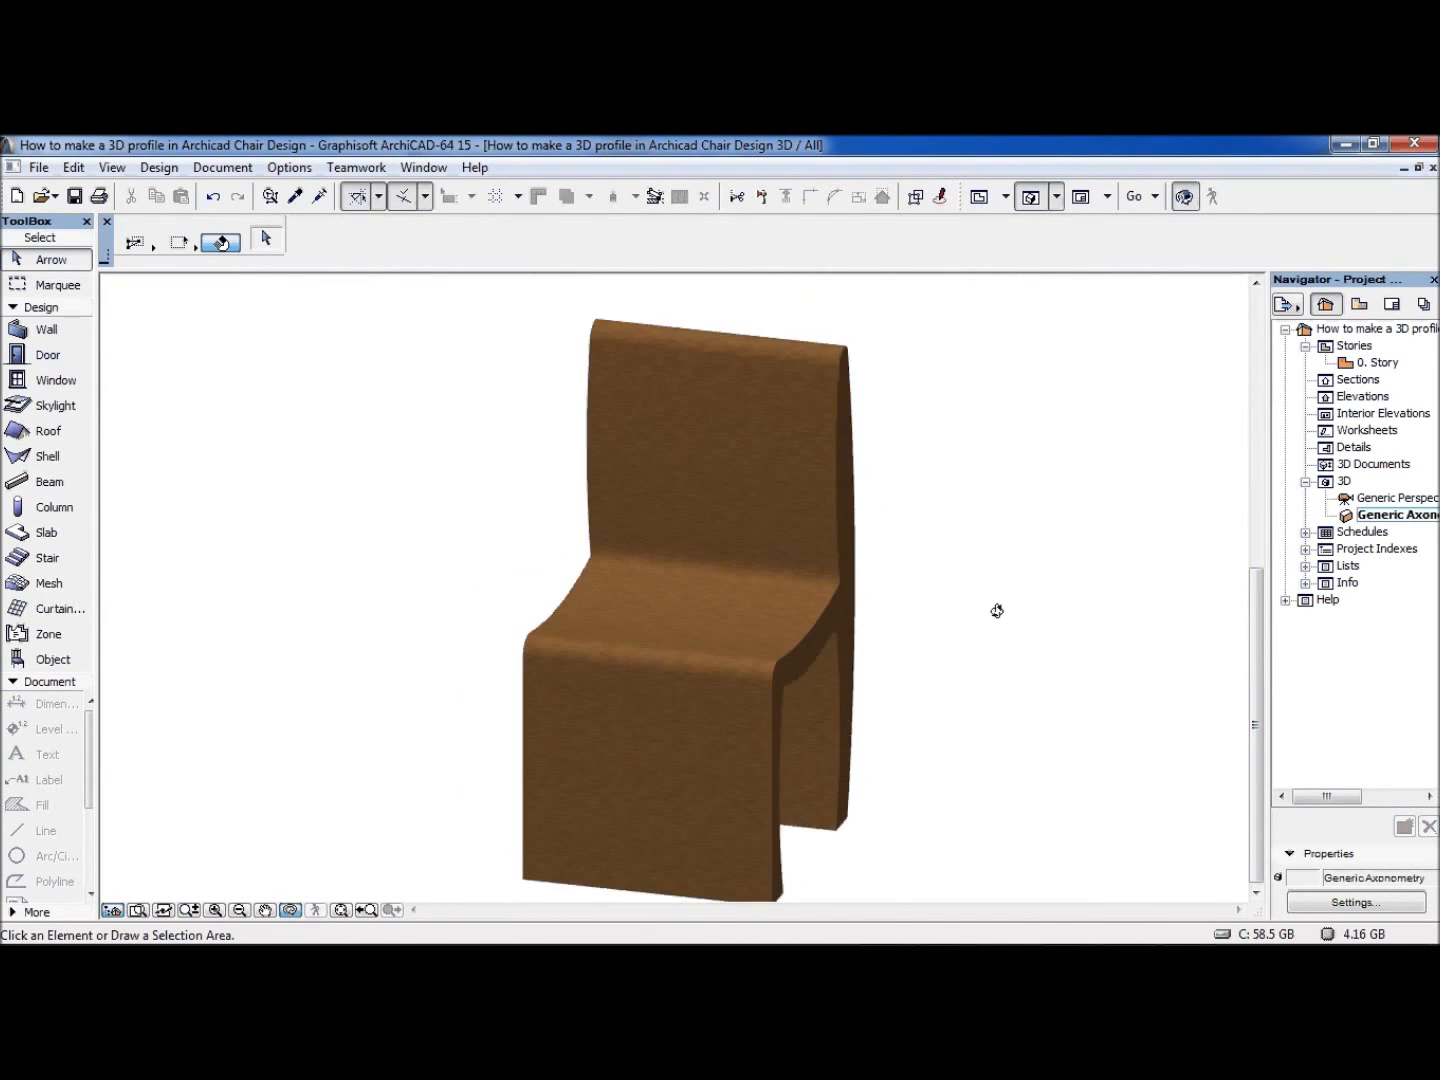
{"action": "left_click_drag", "start_coordinate": [996, 610], "coordinate": [804, 664]}
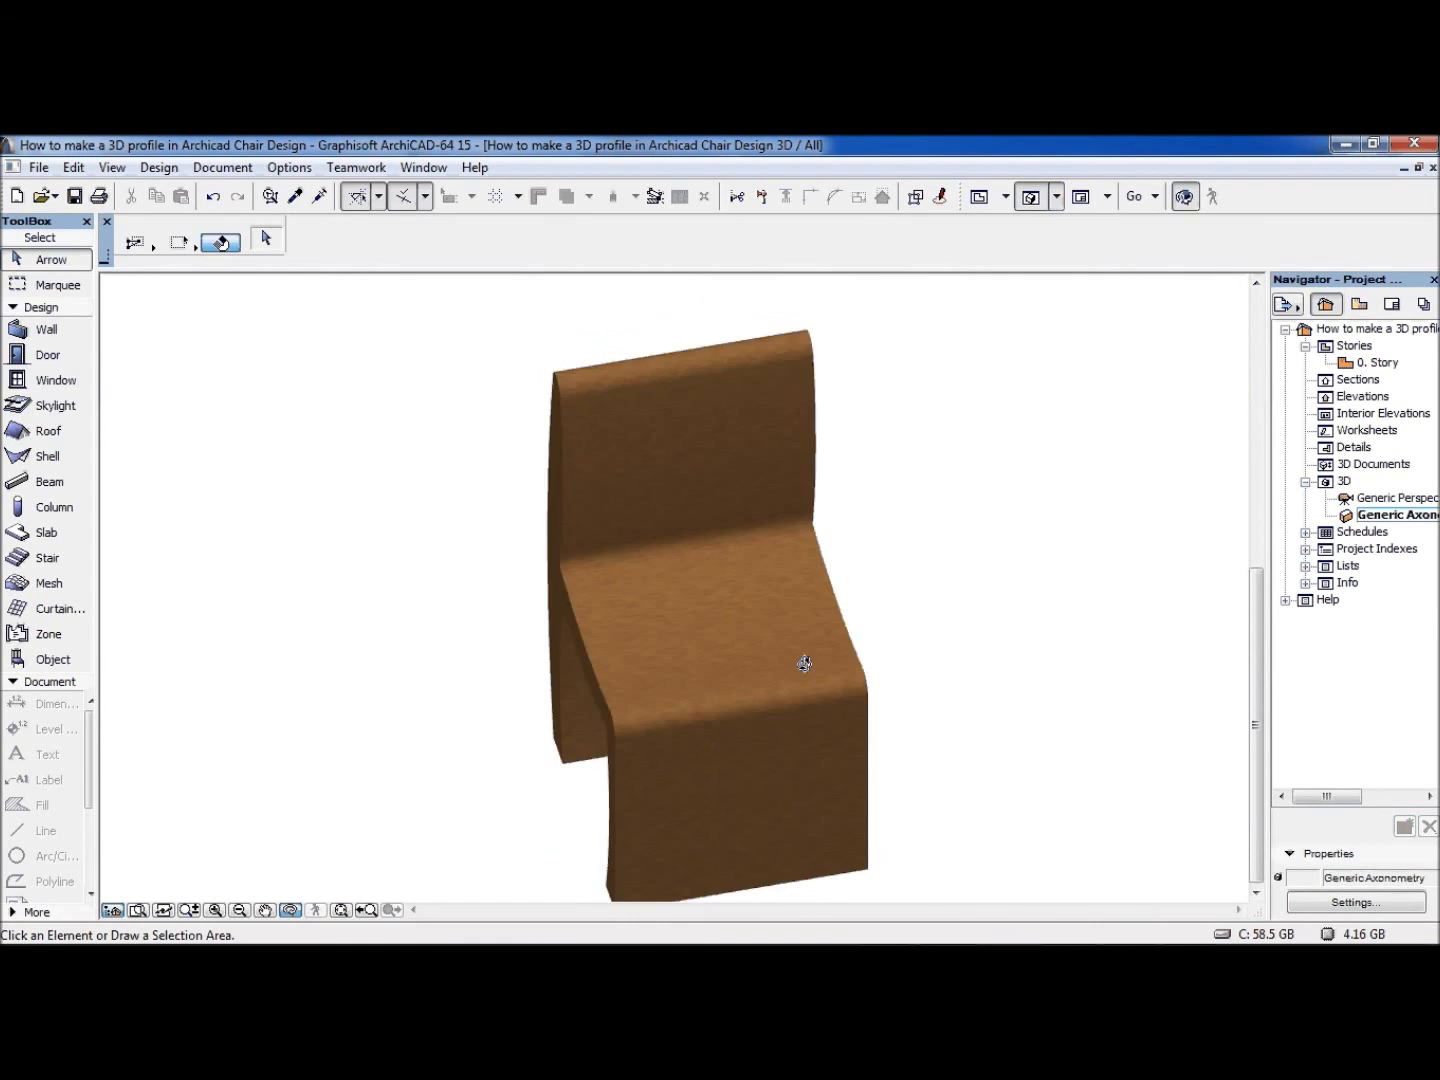
{"action": "left_click_drag", "start_coordinate": [804, 664], "coordinate": [1006, 480]}
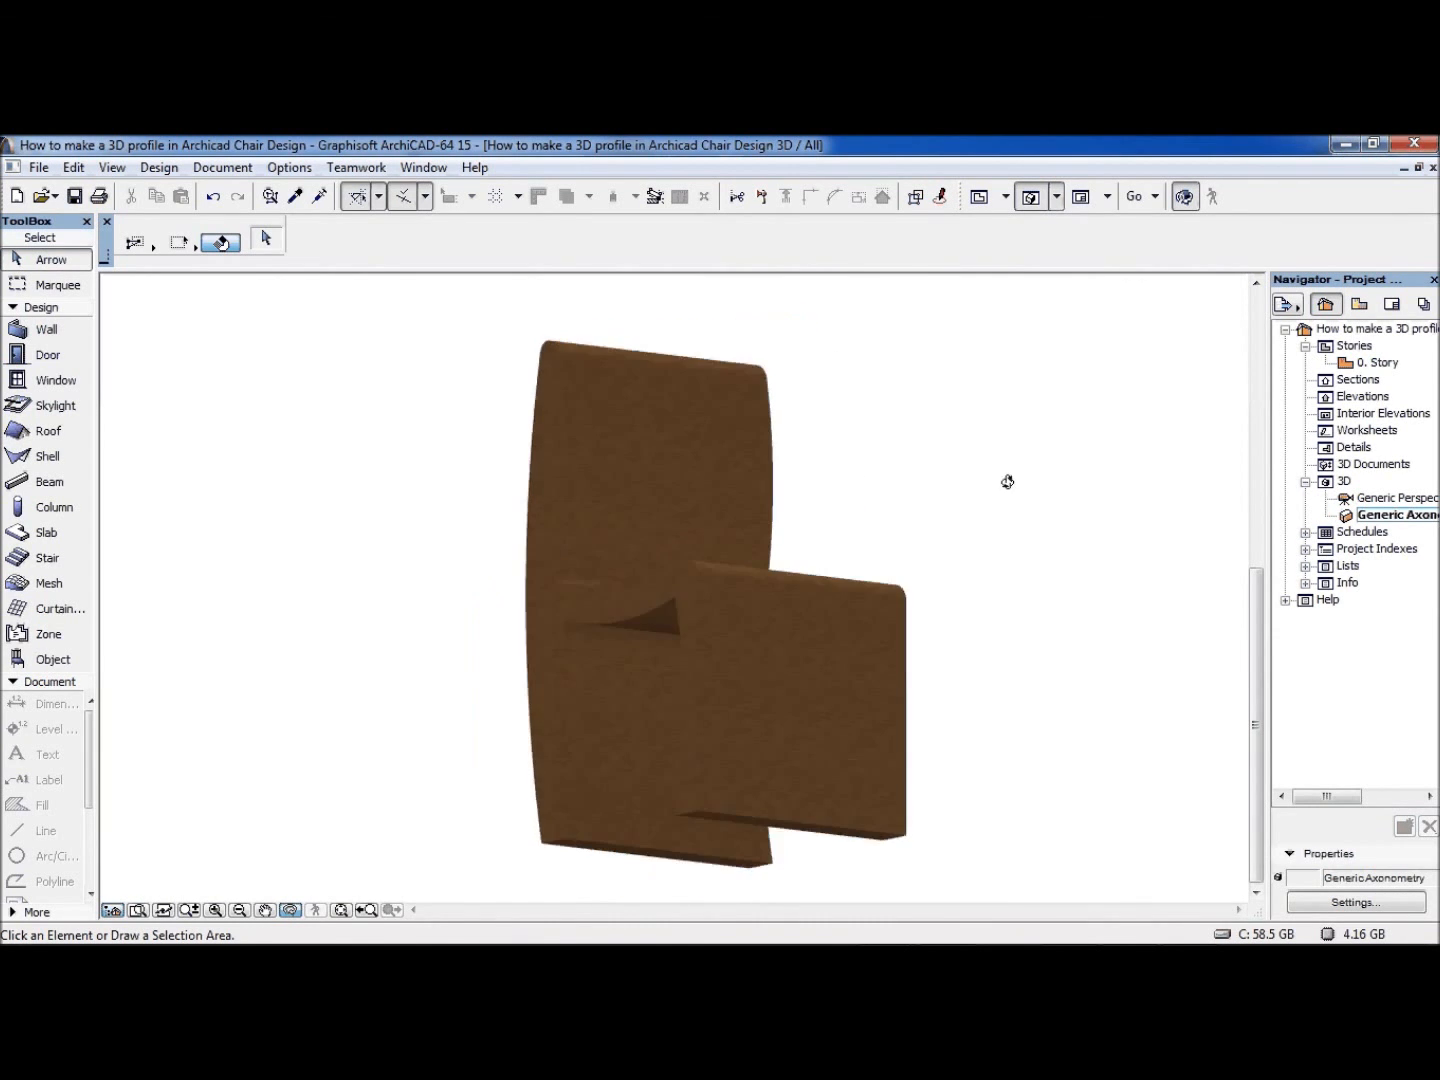